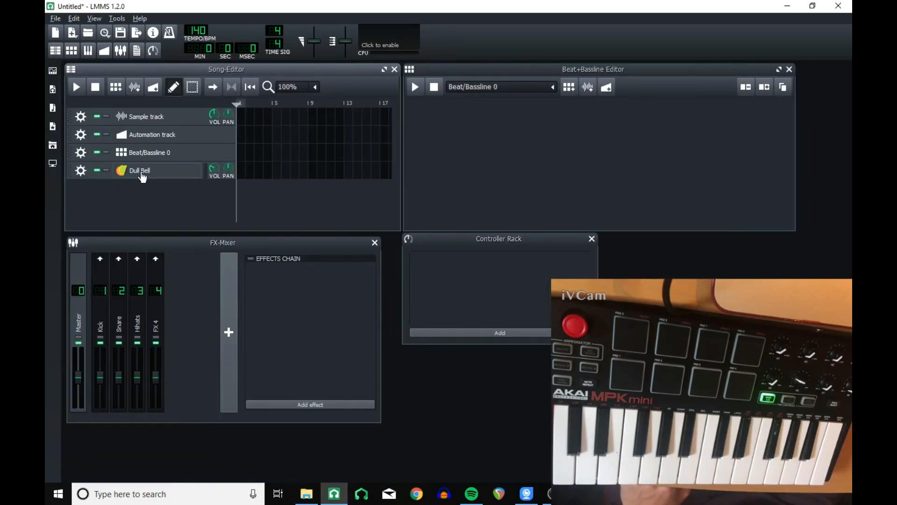
# - Route MIDI input from the MPKmini2 keyboard to the Dull Bell instrument track
pyautogui.click(81, 170)
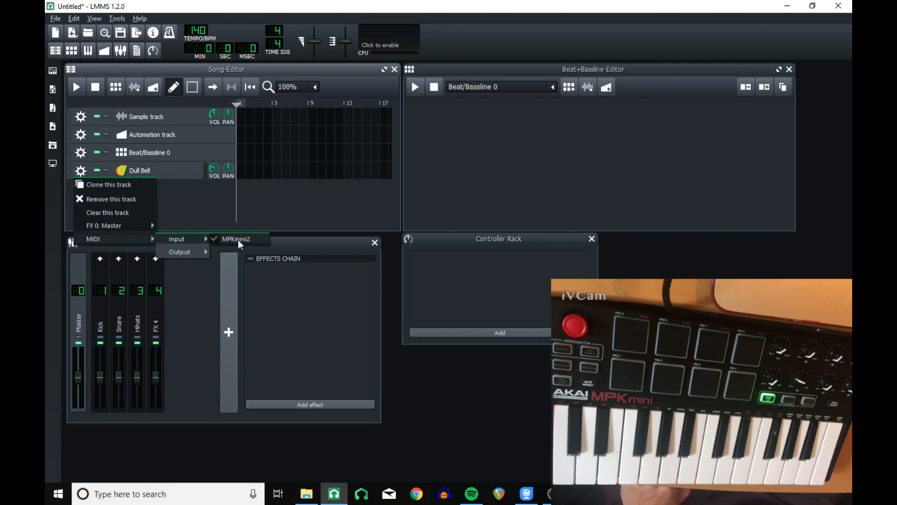
pyautogui.click(235, 238)
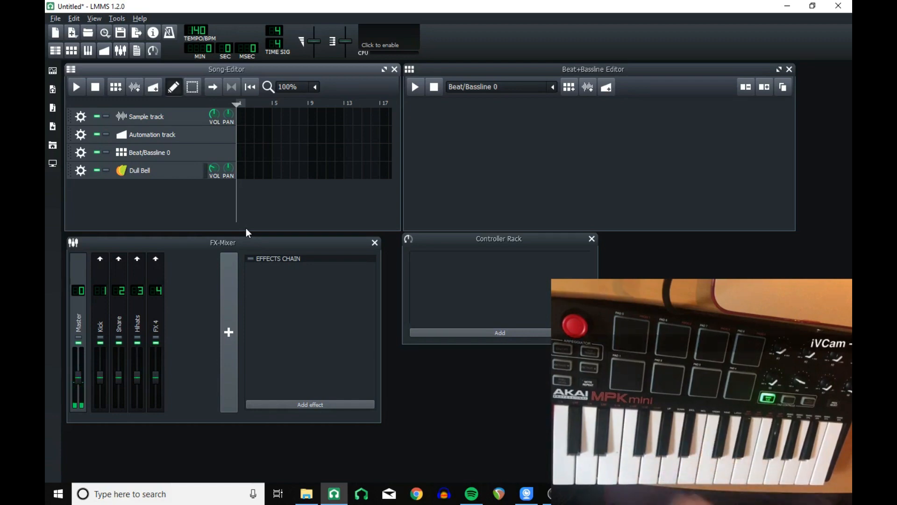
pyautogui.click(139, 170)
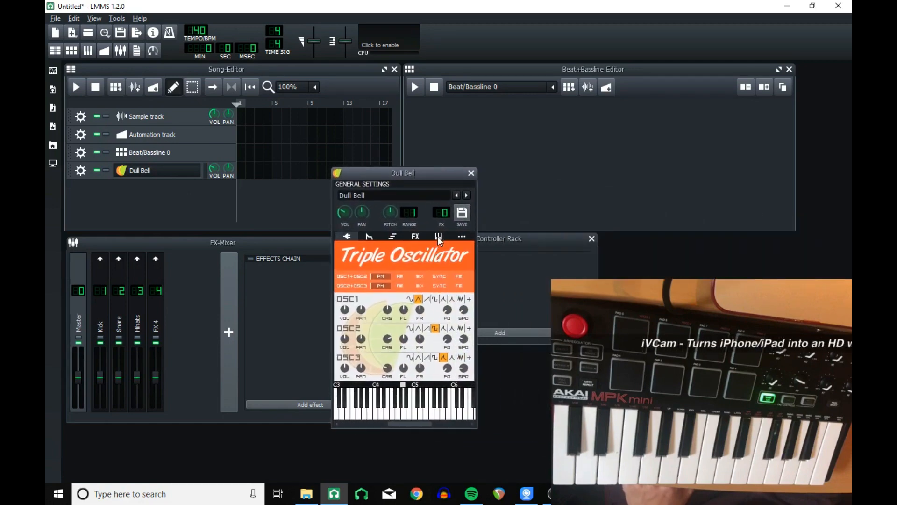
# - Enable MIDI input in Dull Bell's instrument settings with MPKmini2 as the device
pyautogui.click(439, 236)
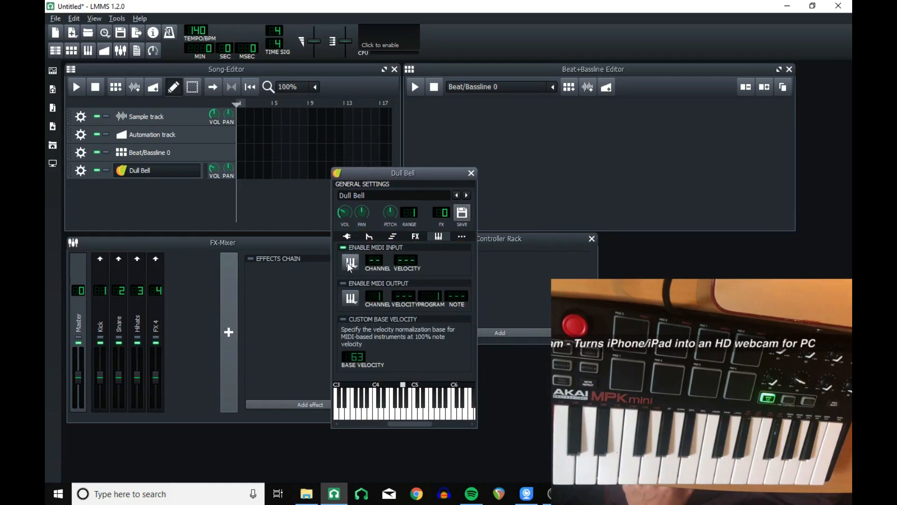
pyautogui.click(350, 262)
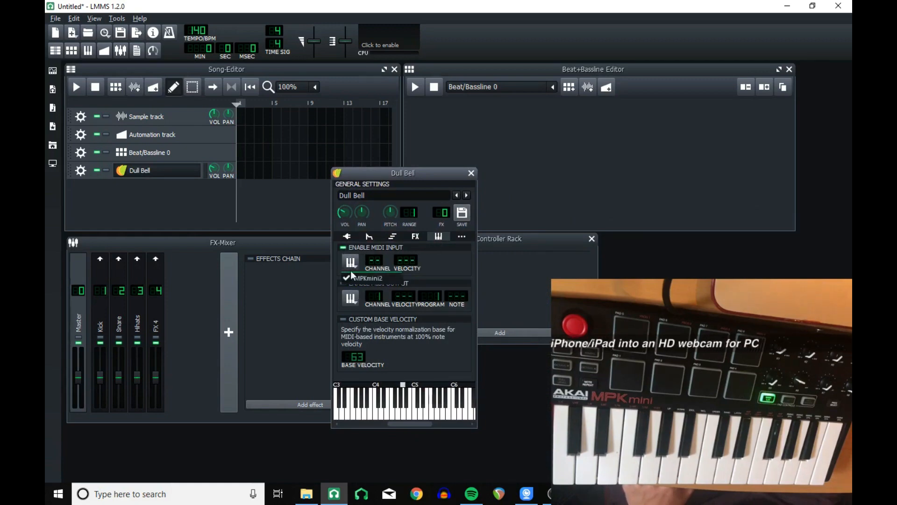
pyautogui.click(366, 277)
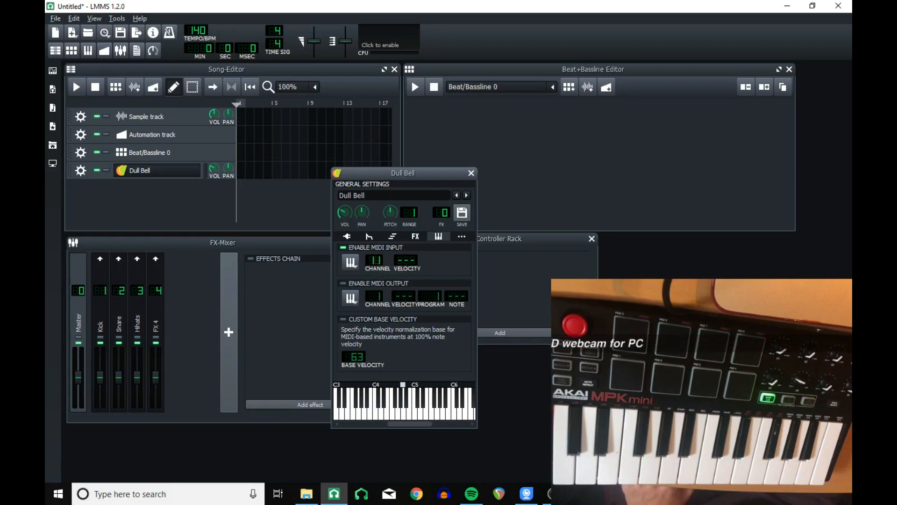
pyautogui.click(471, 173)
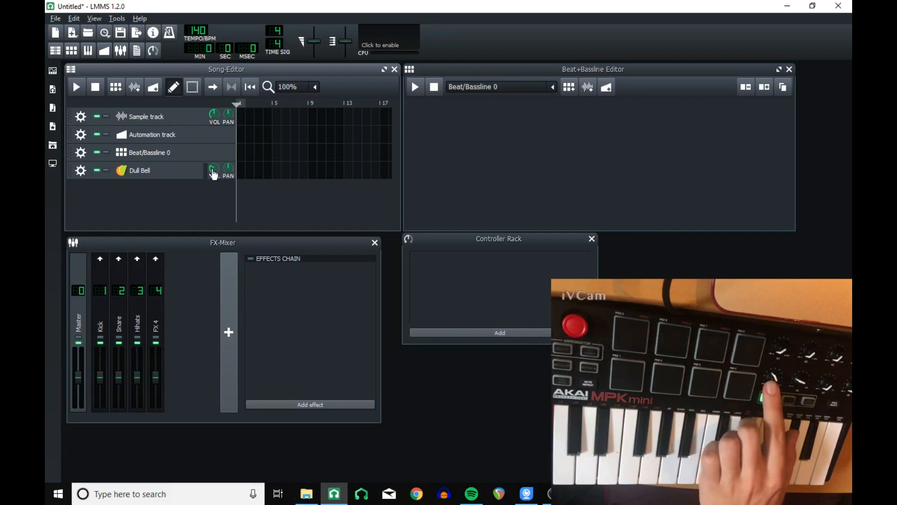
# - Connect the Dull Bell volume knob to a MIDI controller using Auto Detect
pyautogui.rightClick(213, 170)
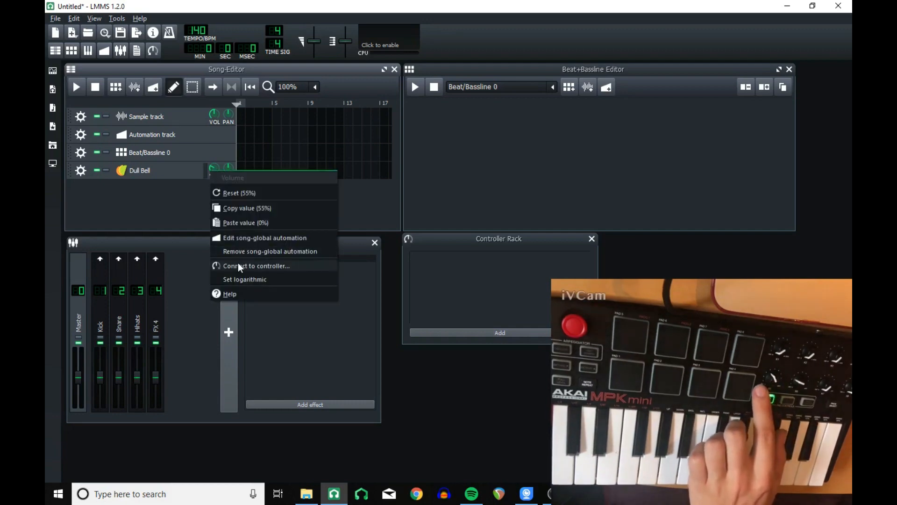
pyautogui.click(256, 265)
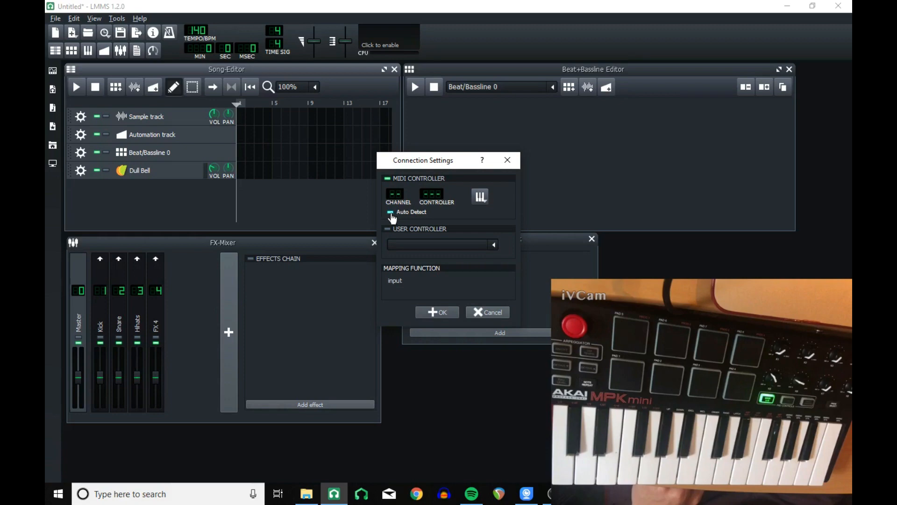
pyautogui.click(480, 195)
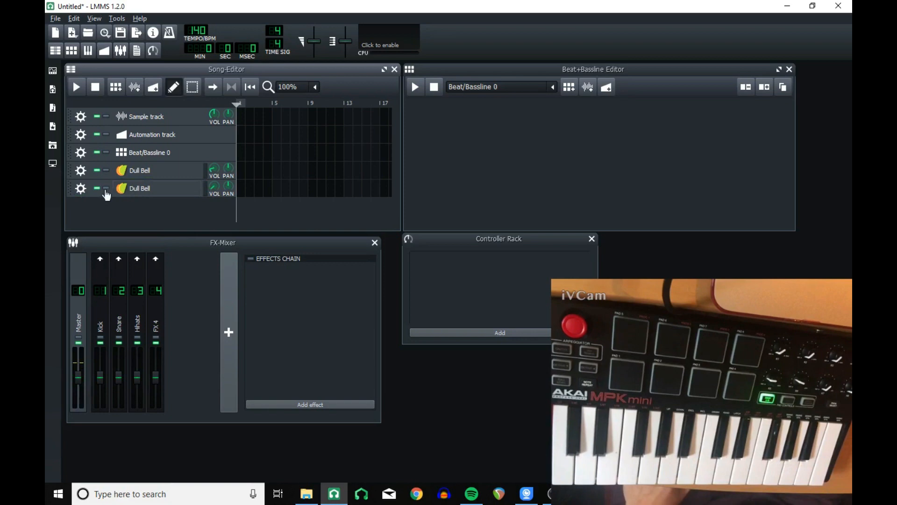
pyautogui.moveTo(238, 184)
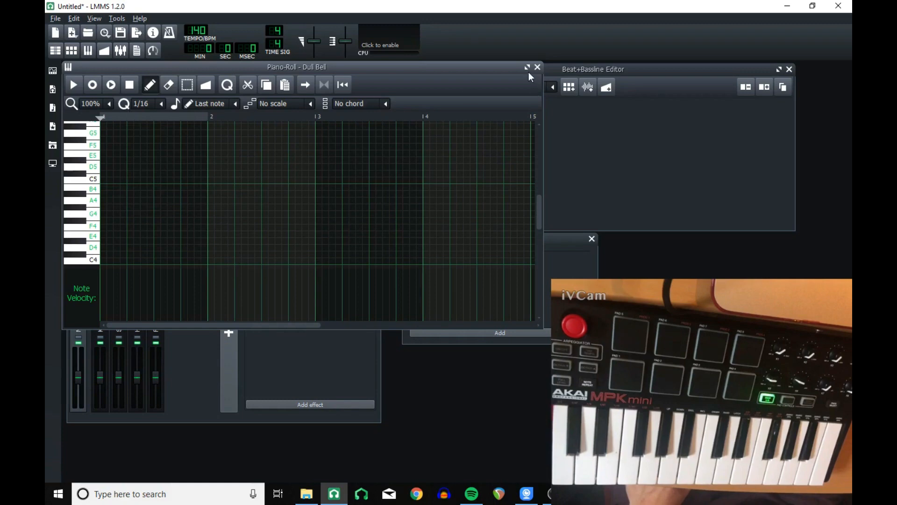
# - Maximize the Dull Bell piano roll and record notes played on the keyboard
pyautogui.click(526, 68)
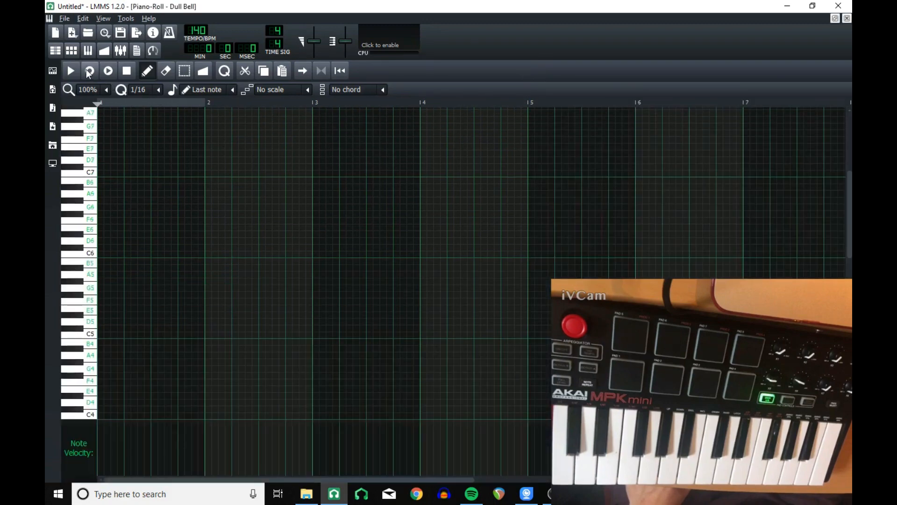
pyautogui.moveTo(90, 70)
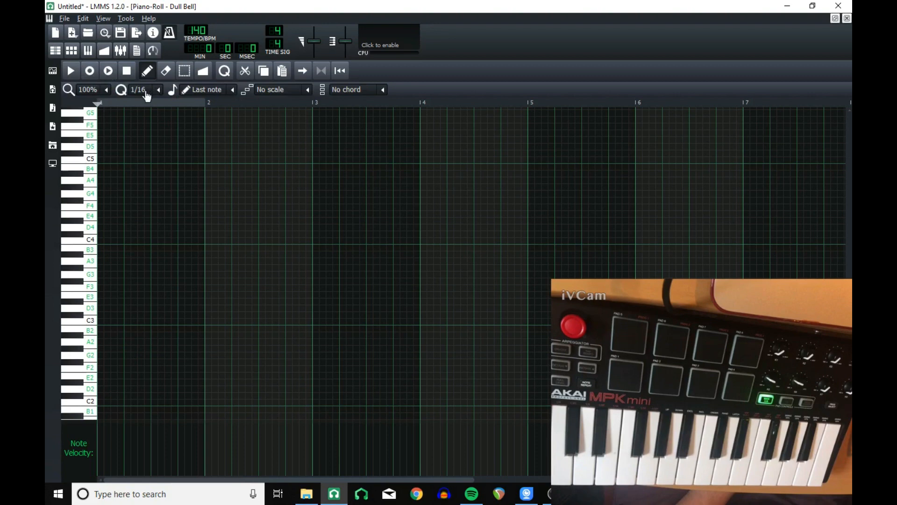
pyautogui.moveTo(105, 180)
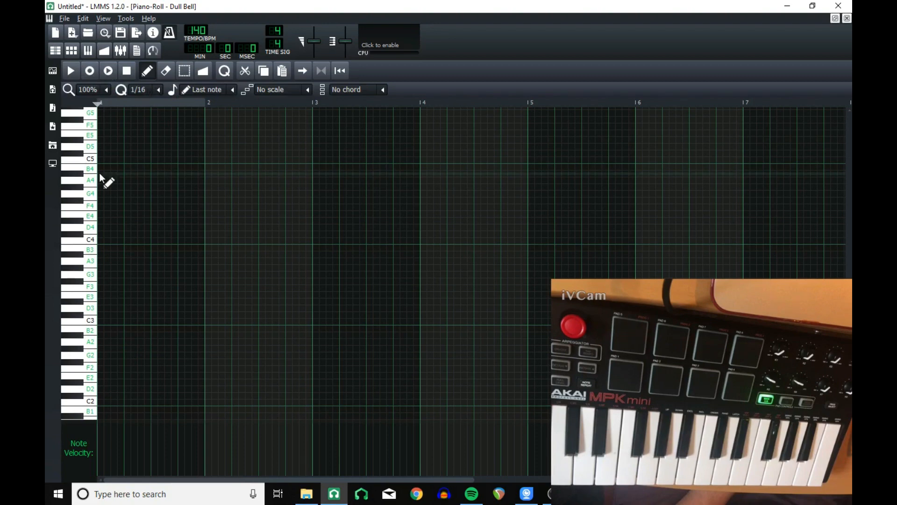
pyautogui.moveTo(124, 163)
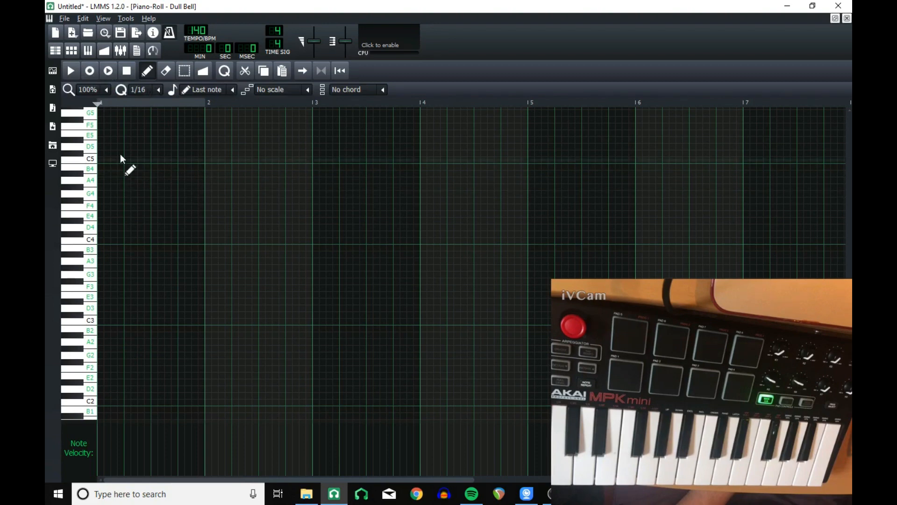
pyautogui.click(88, 70)
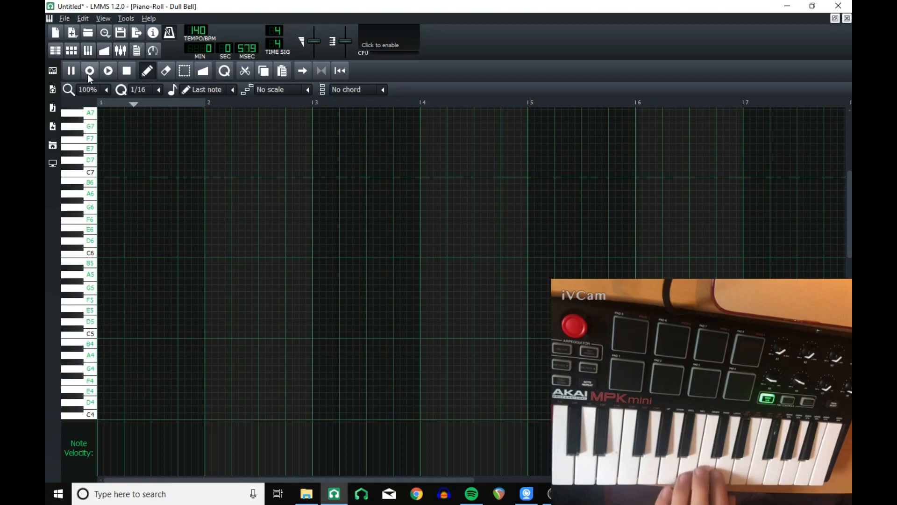
pyautogui.click(89, 70)
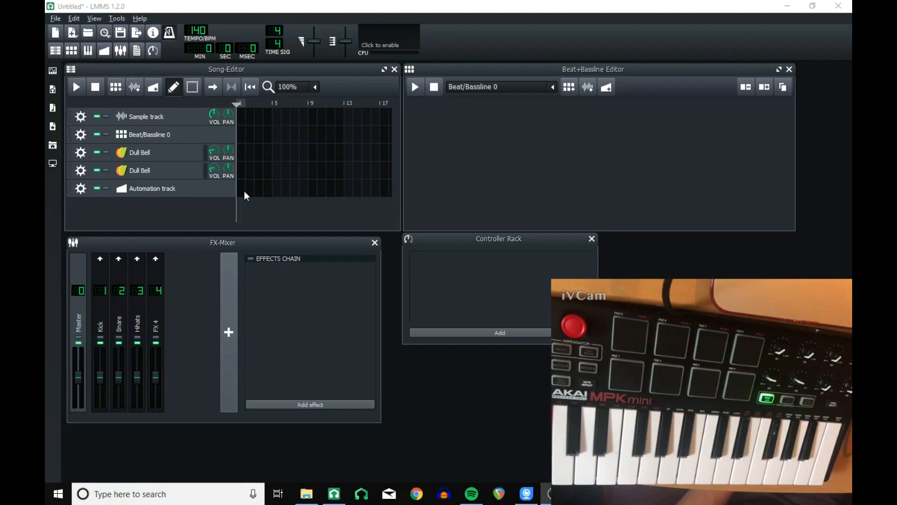
pyautogui.moveTo(240, 193)
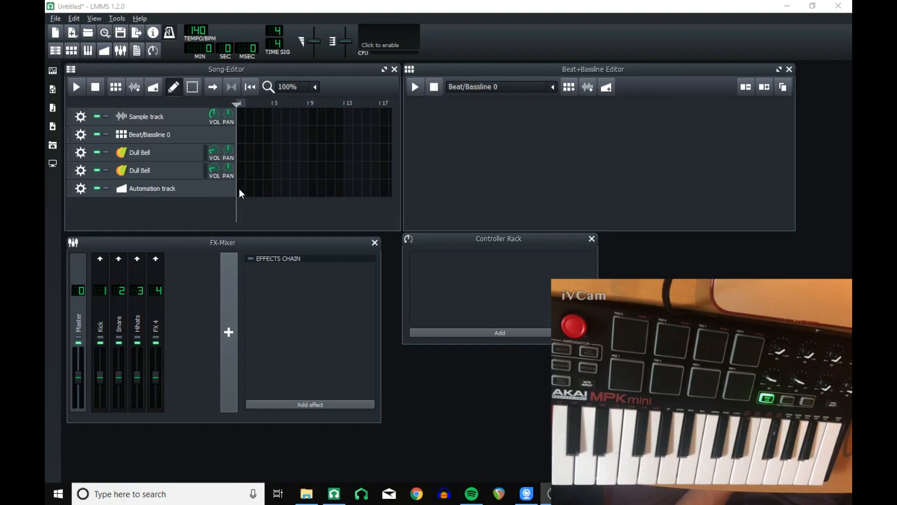
pyautogui.moveTo(215, 174)
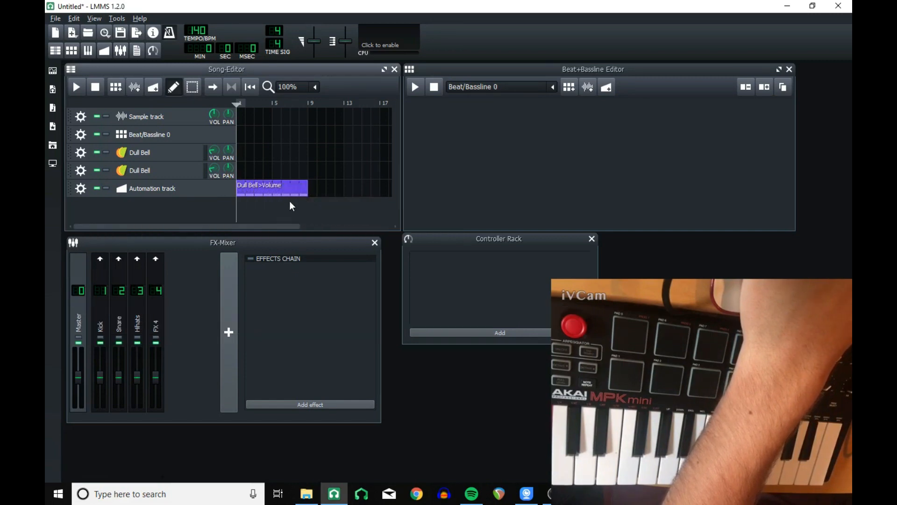
# - Record a Dull Bell volume automation clip while playing, then replay and stop at the start
pyautogui.click(80, 188)
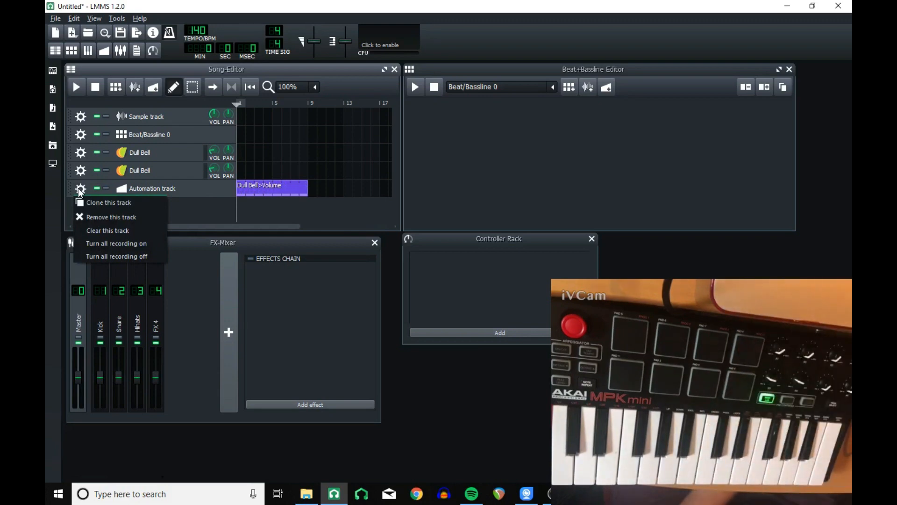
pyautogui.click(116, 243)
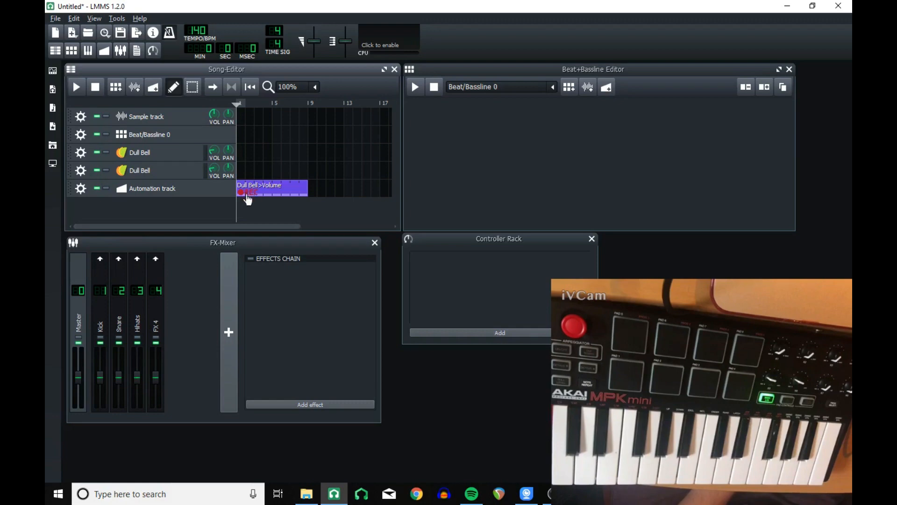
pyautogui.moveTo(258, 192)
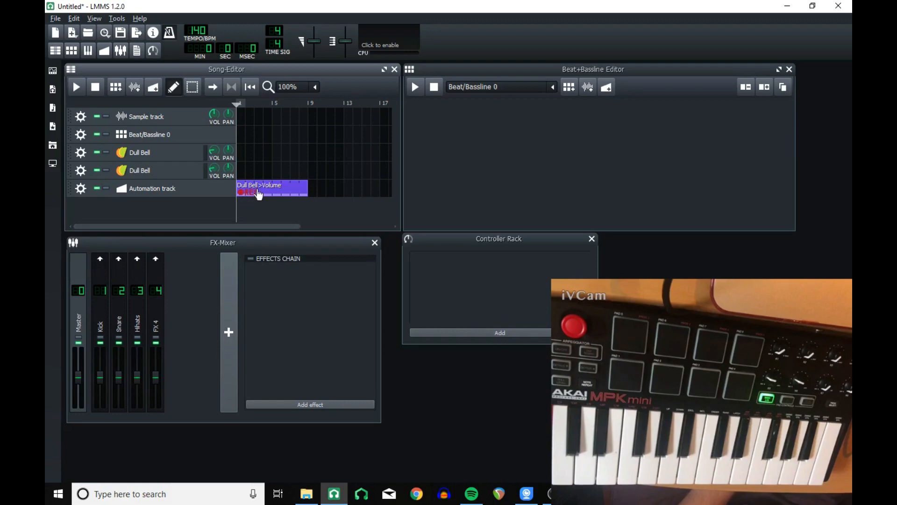
pyautogui.moveTo(278, 192)
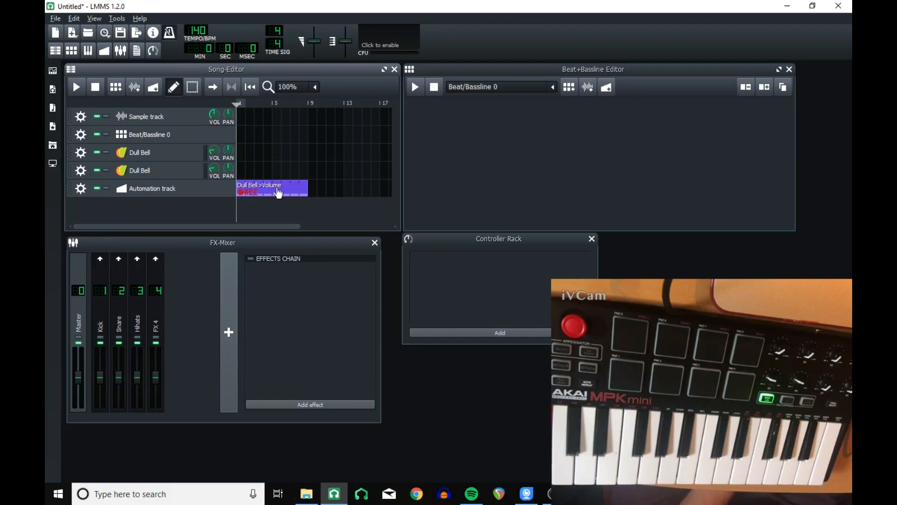
pyautogui.click(76, 86)
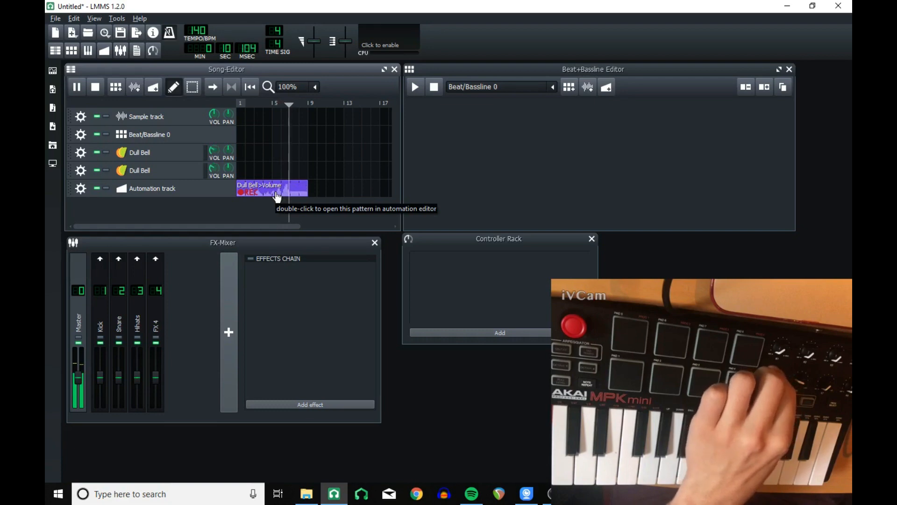
pyautogui.click(95, 86)
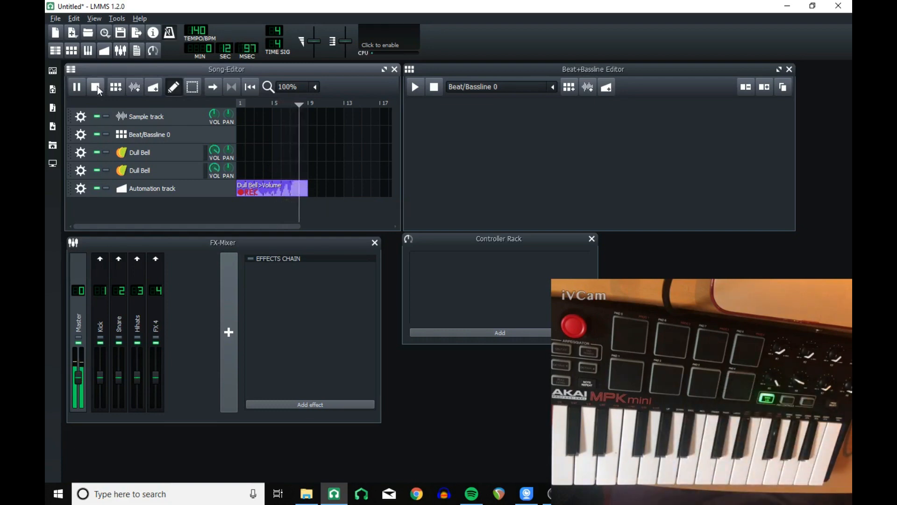
pyautogui.click(96, 86)
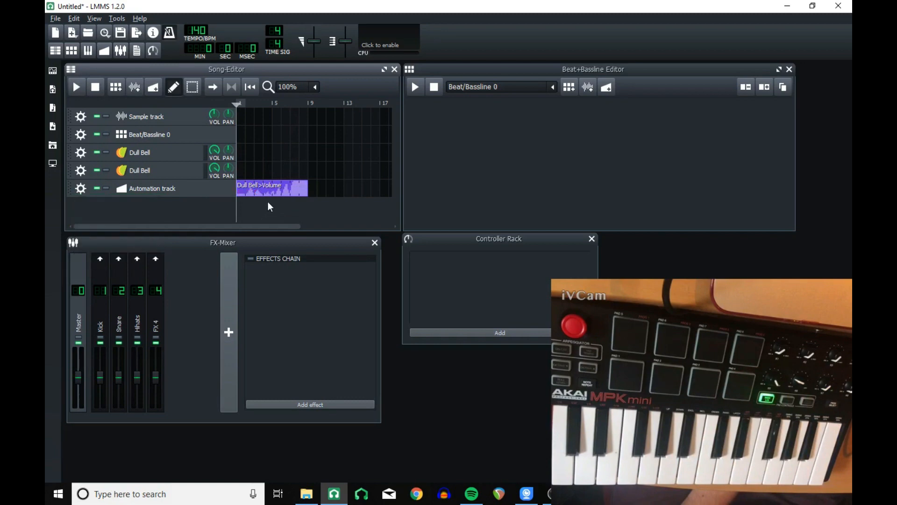
# - Inspect the volume clip with 1/8 quantization and linear mode, then close the editor
pyautogui.doubleClick(271, 189)
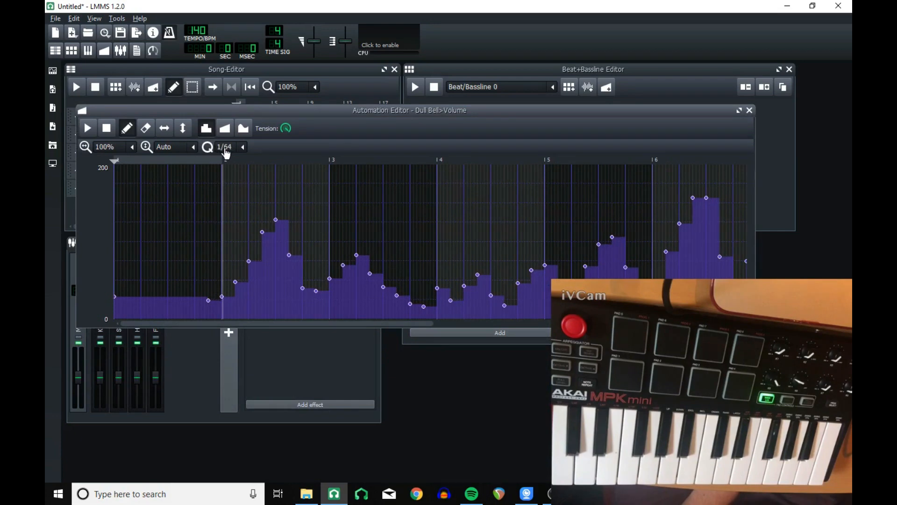
pyautogui.click(243, 147)
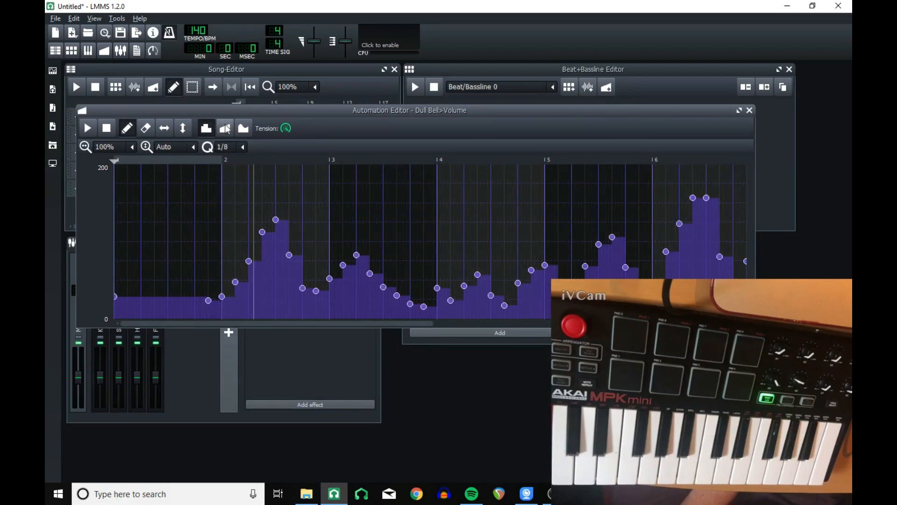
pyautogui.click(243, 128)
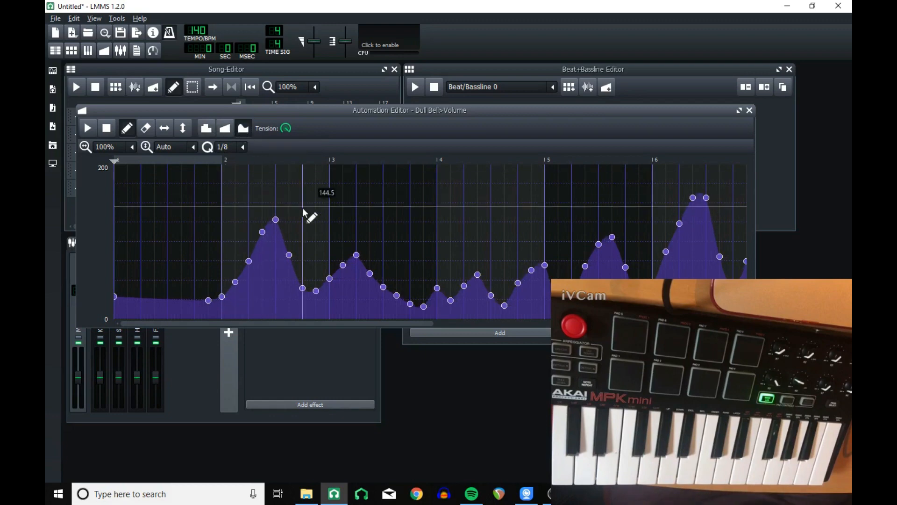
pyautogui.click(749, 110)
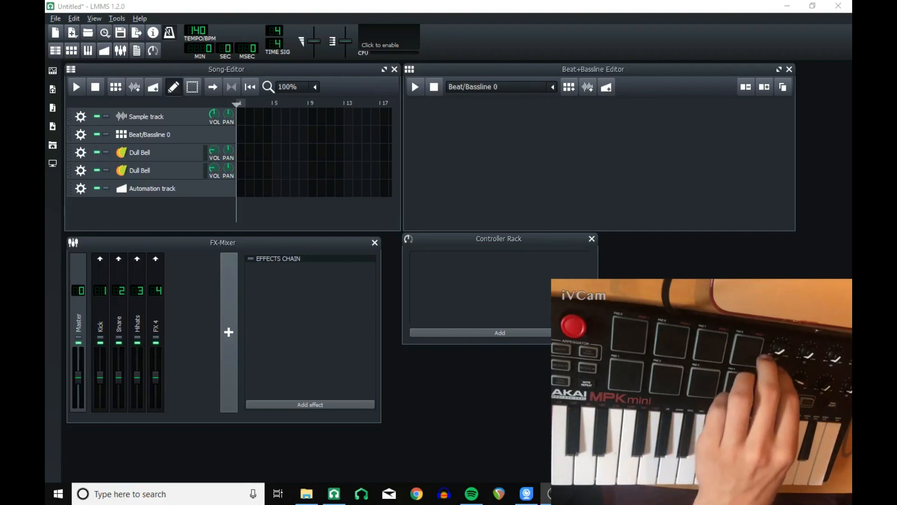
pyautogui.moveTo(263, 153)
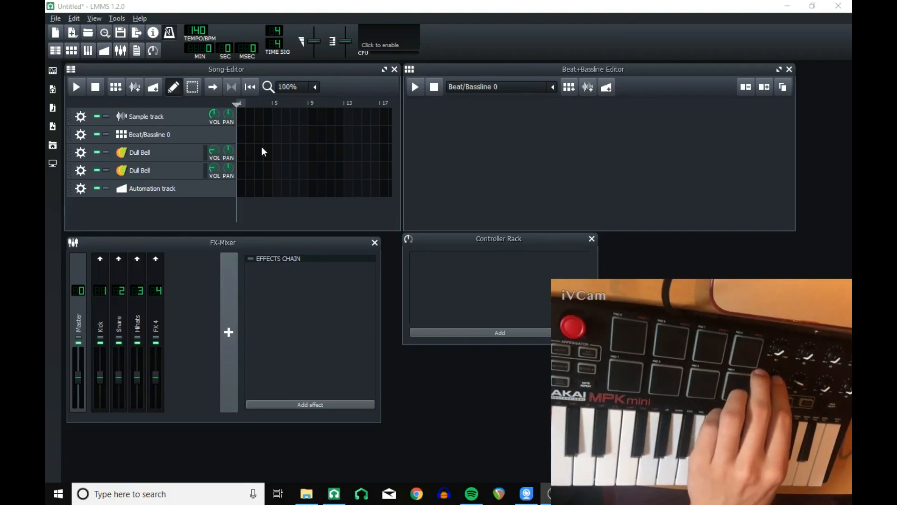
# - Re-detect the Dull Bell volume connection as MIDI controller 22 and confirm it
pyautogui.rightClick(215, 166)
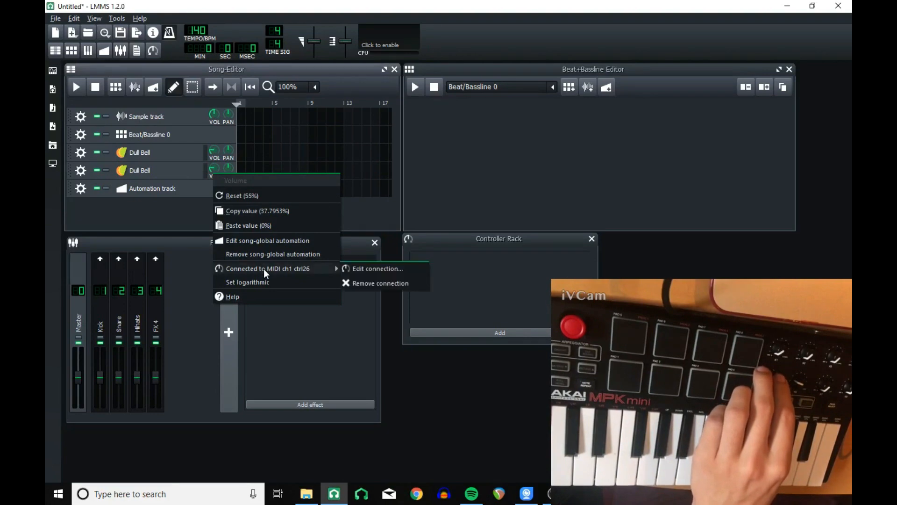
pyautogui.moveTo(369, 286)
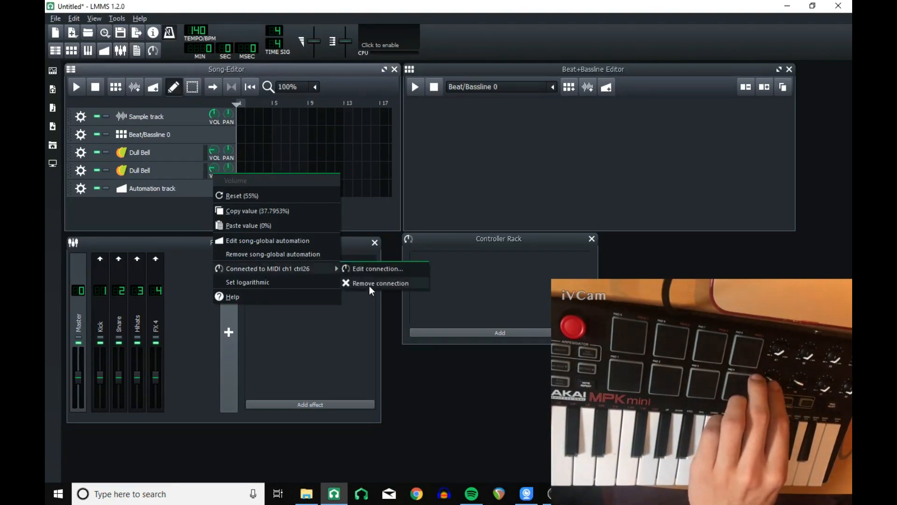
pyautogui.moveTo(368, 285)
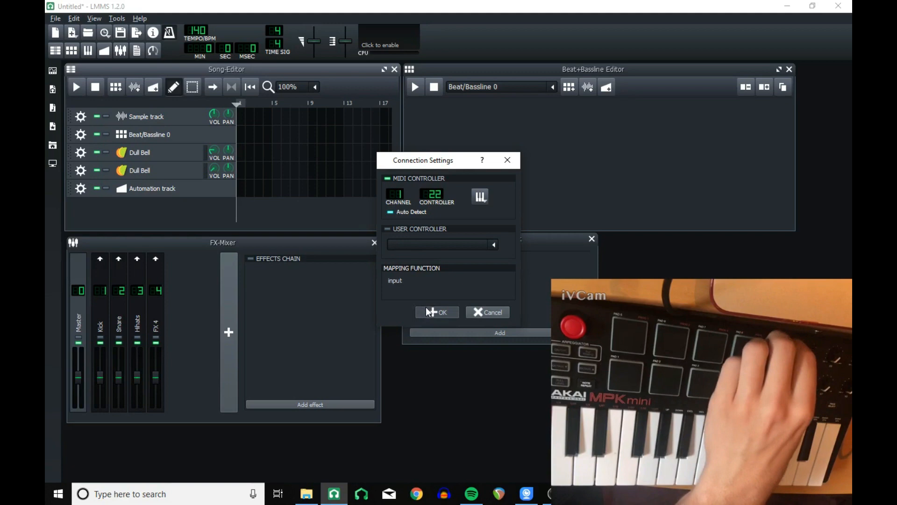
pyautogui.click(437, 312)
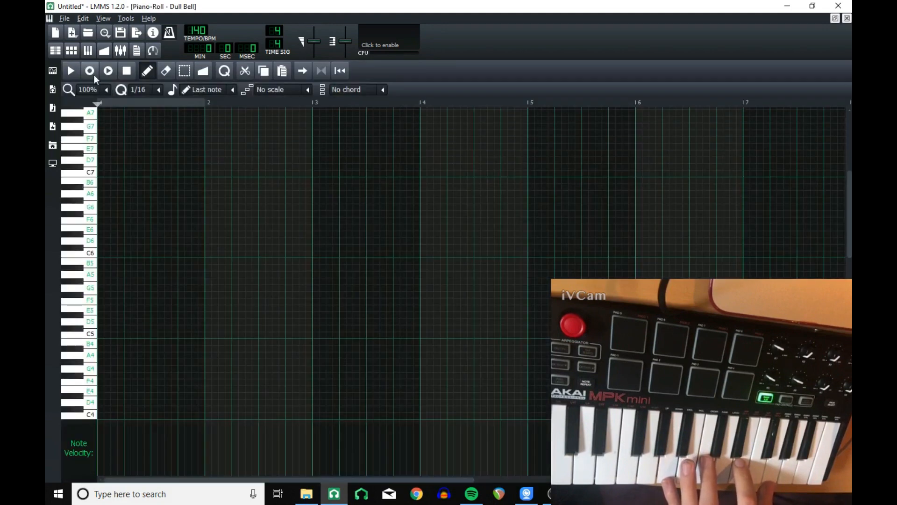
# - Record a repeating chord pattern from the MIDI keyboard, then play the song from the start
pyautogui.click(70, 71)
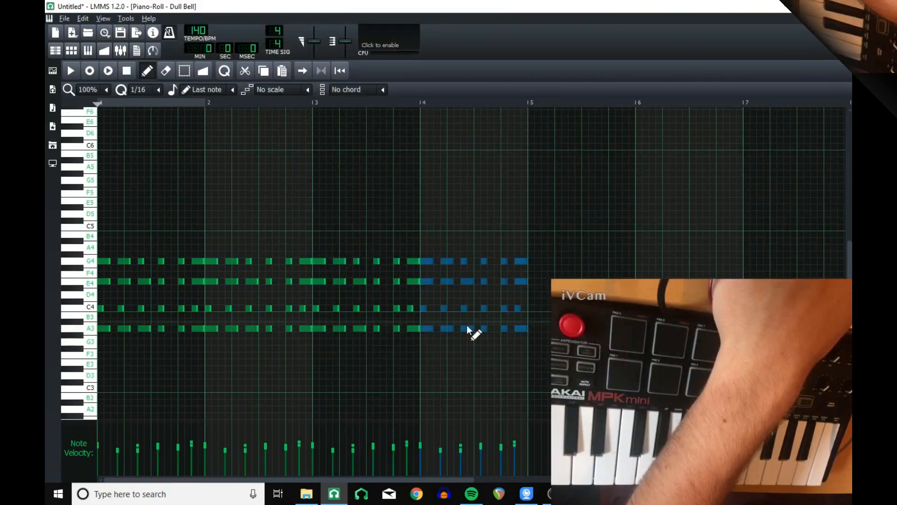
pyautogui.click(70, 70)
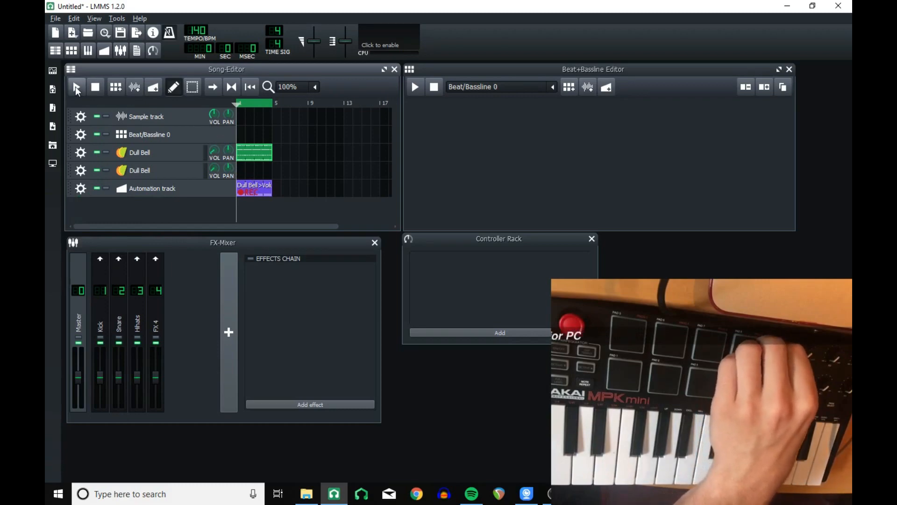
pyautogui.click(78, 86)
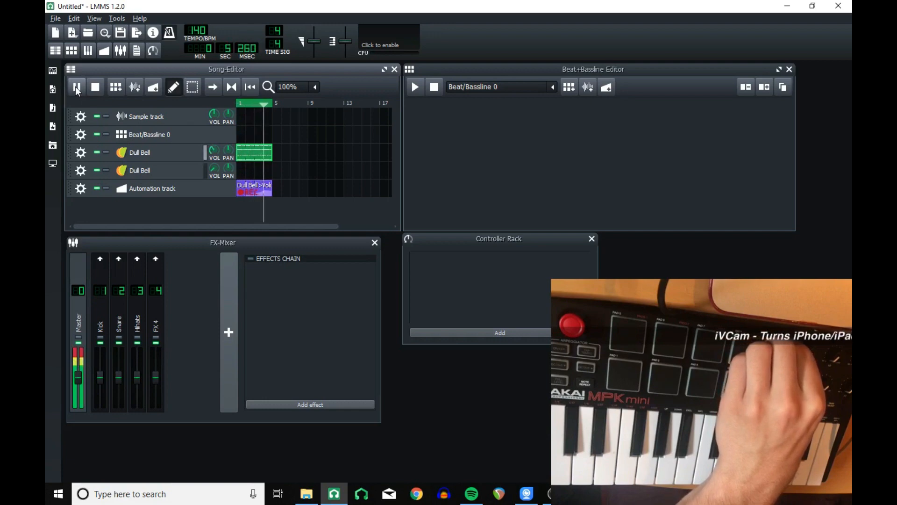
# - Stop playback and review the recorded fade-in curve in the Dull Bell volume clip
pyautogui.click(76, 85)
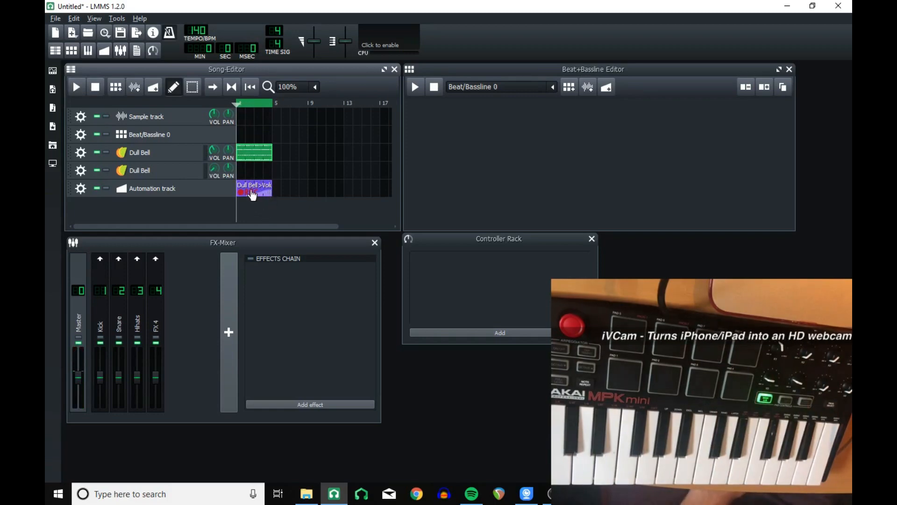
pyautogui.rightClick(80, 188)
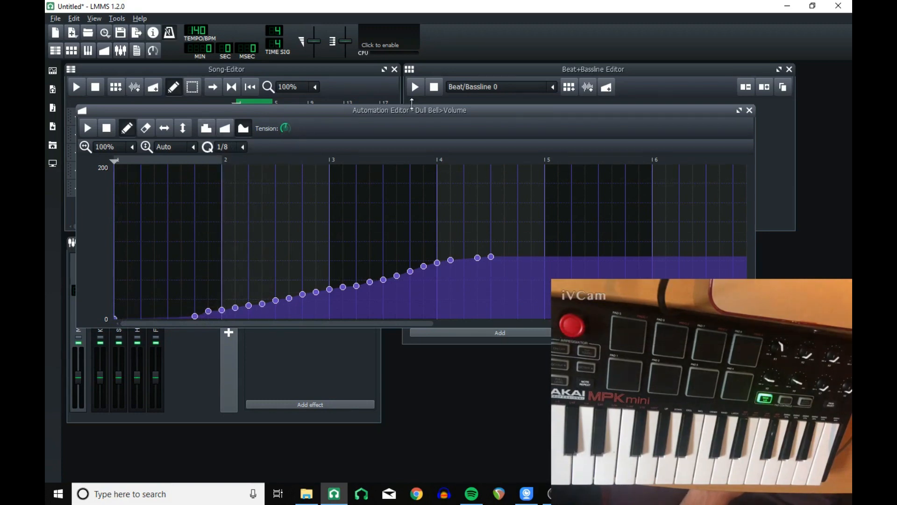
pyautogui.click(749, 111)
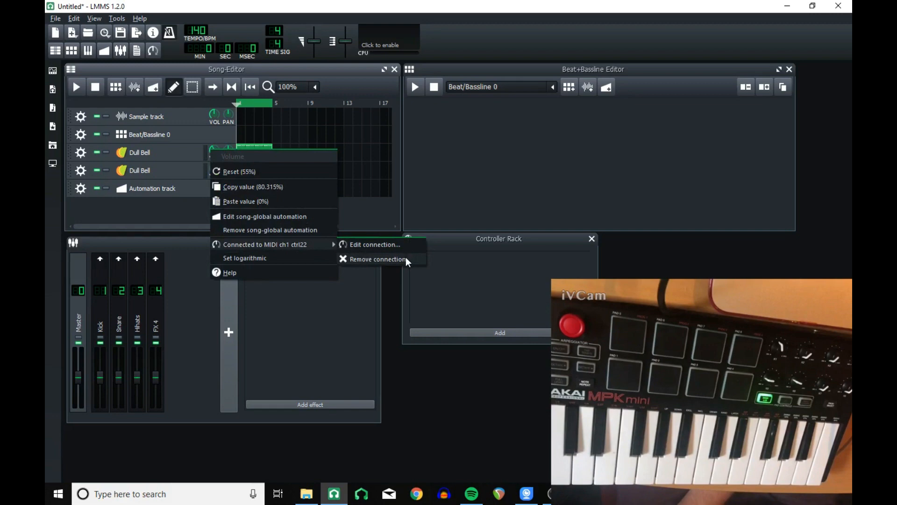
# - Remove the volume's controller 22 connection, then replay the fade-in and stop
pyautogui.click(378, 259)
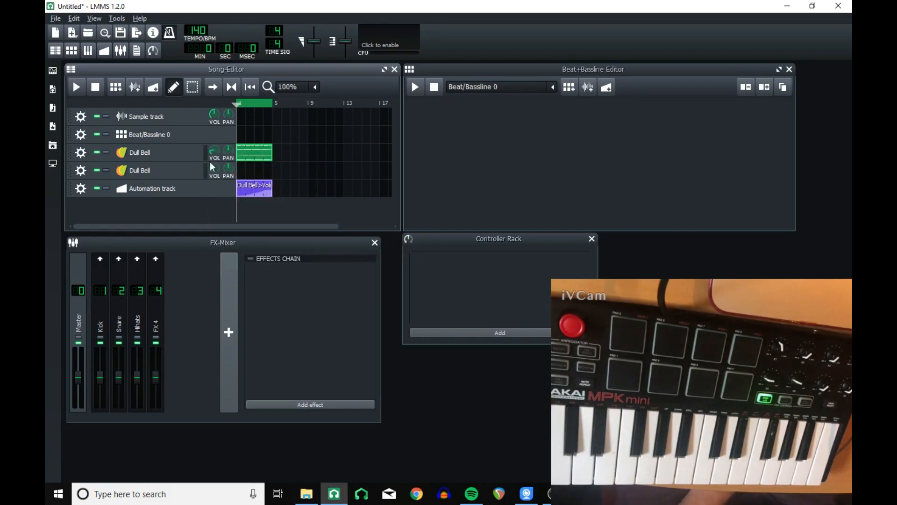
pyautogui.moveTo(184, 156)
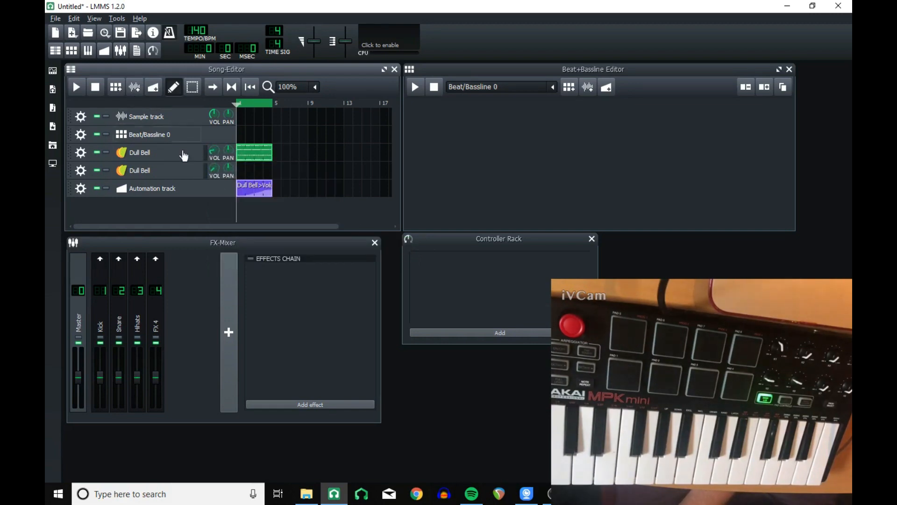
pyautogui.moveTo(210, 154)
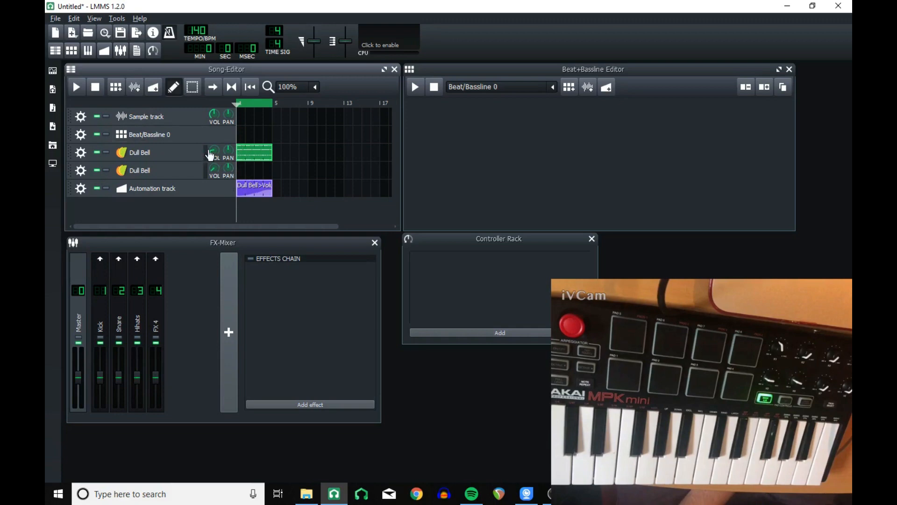
pyautogui.moveTo(77, 86)
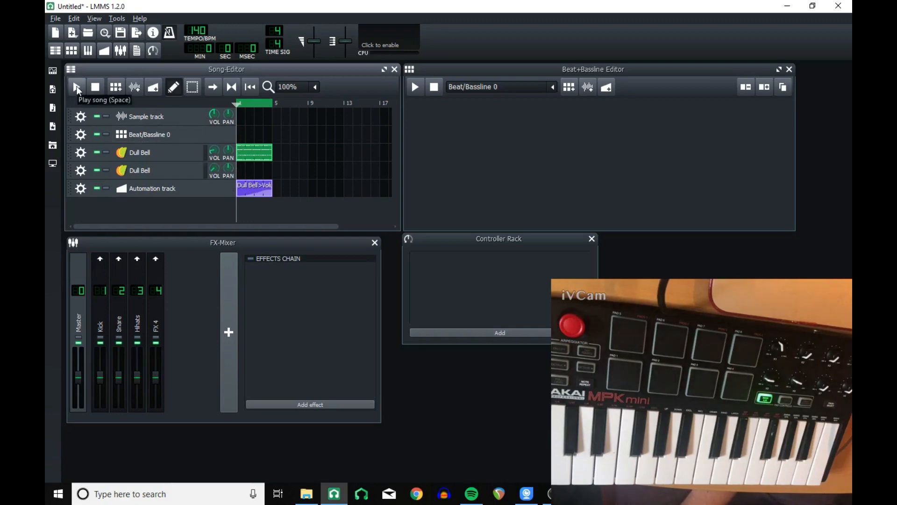
pyautogui.click(77, 86)
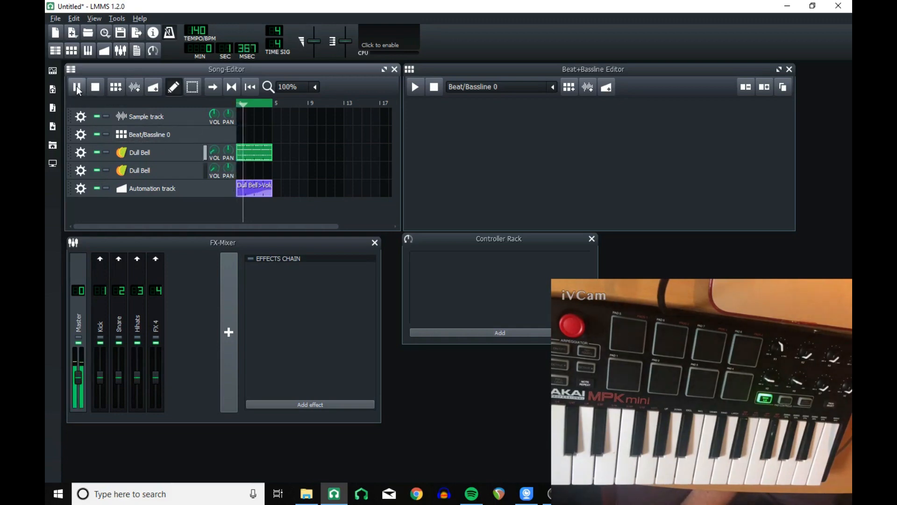
pyautogui.click(77, 86)
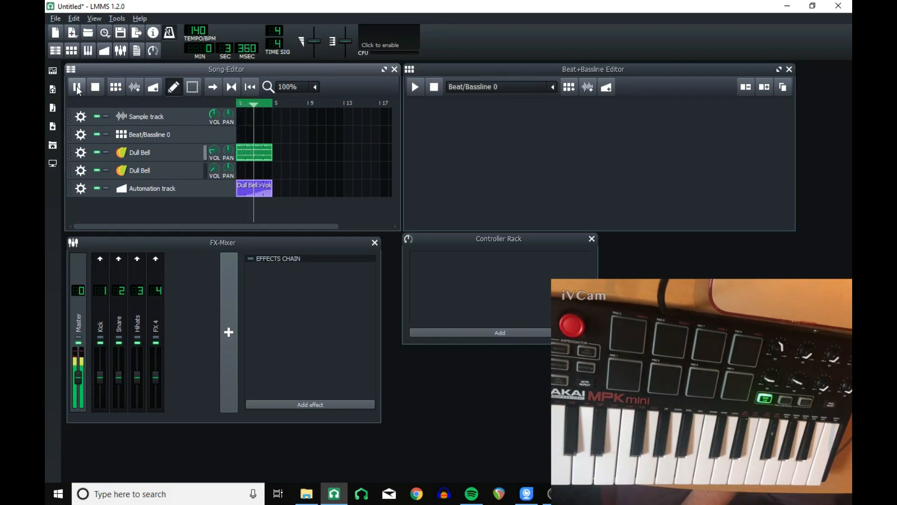
pyautogui.click(77, 86)
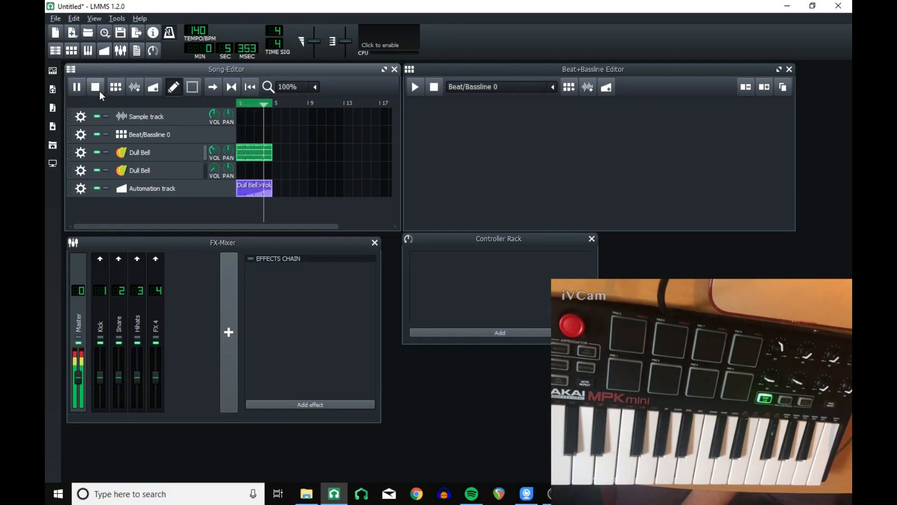
pyautogui.click(95, 86)
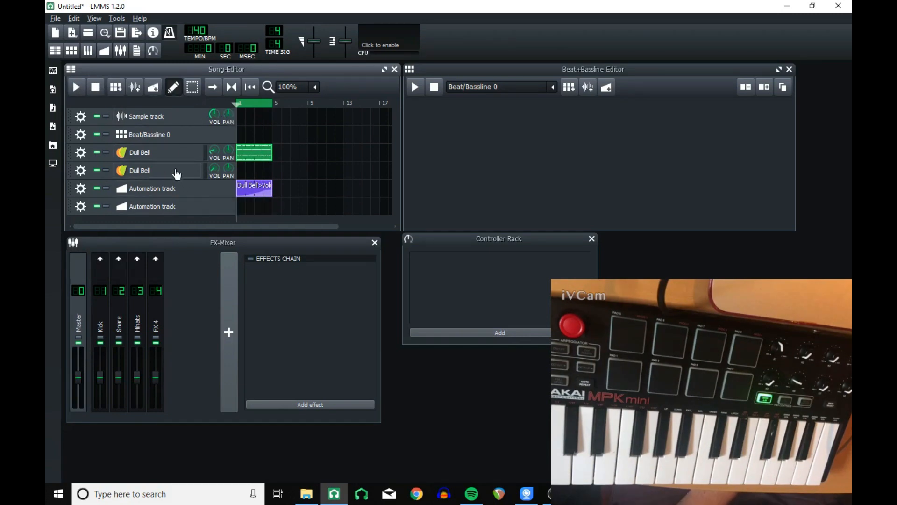
# - Add a GLAME Butterworth Lowpass effect to the Dull Bell effects chain via a 'lowpass' search
pyautogui.click(139, 152)
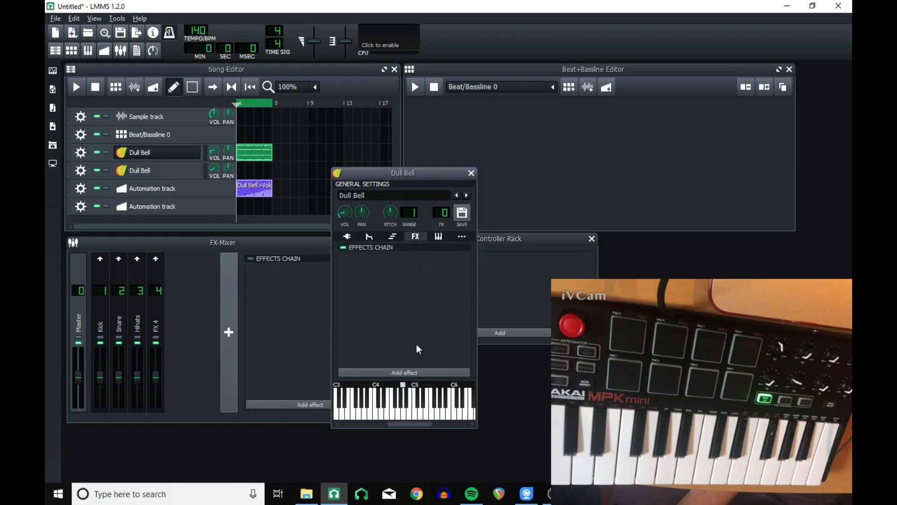
pyautogui.click(403, 372)
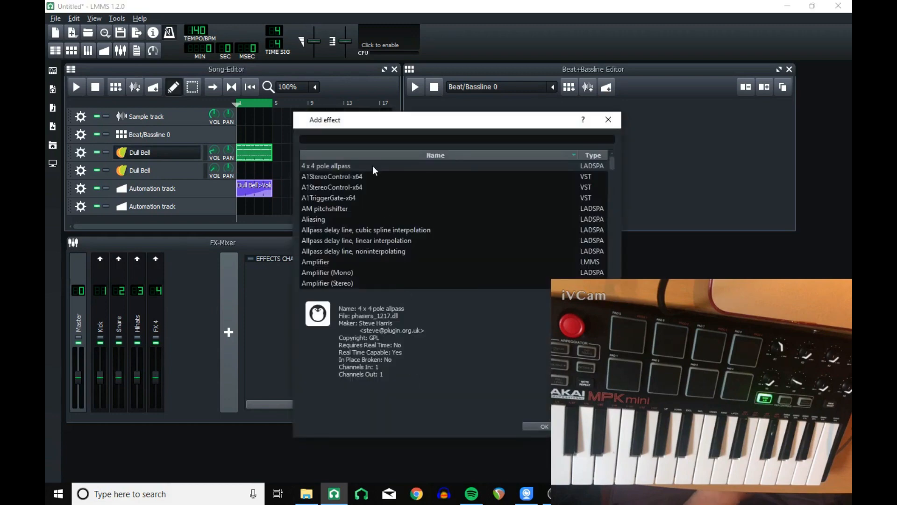
pyautogui.moveTo(372, 165)
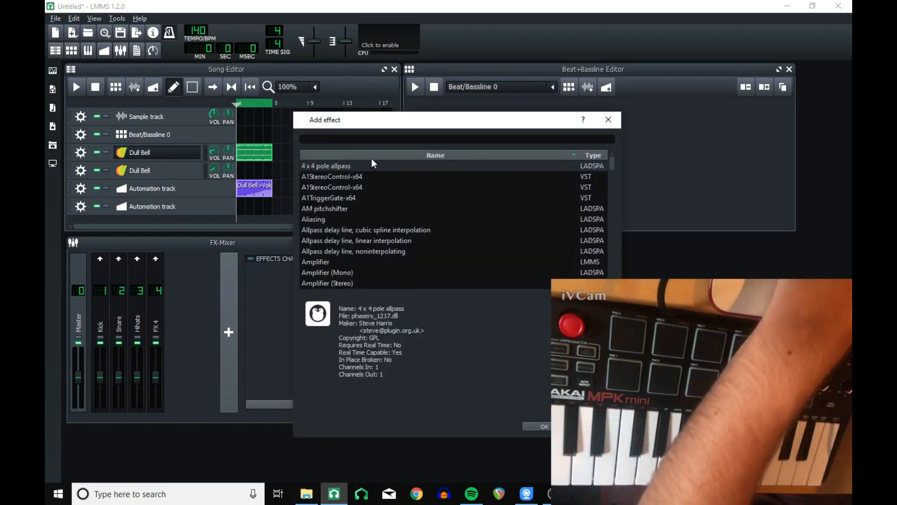
pyautogui.write('lowpass')
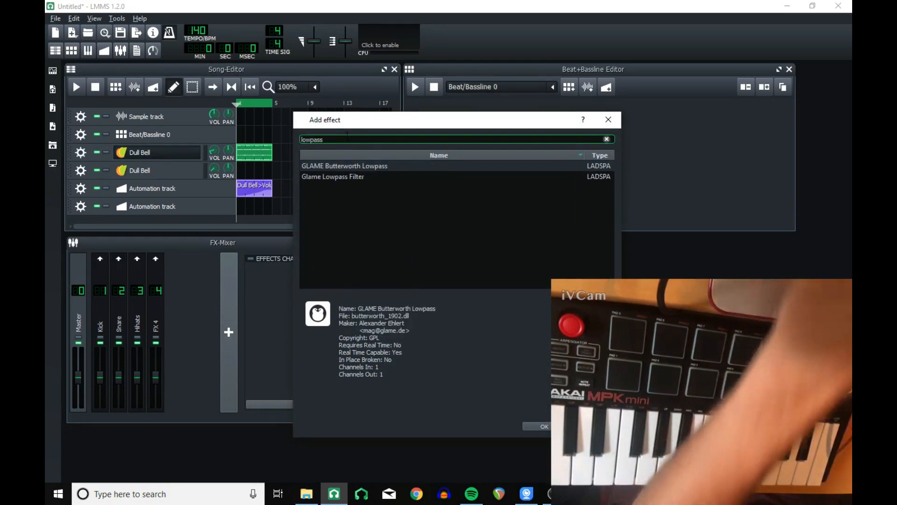
pyautogui.click(544, 427)
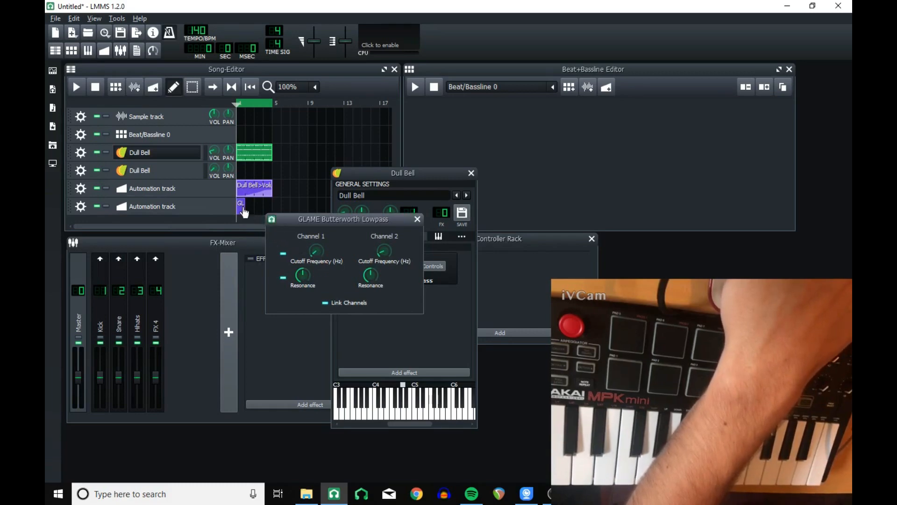
# - Record a Cutoff Frequency sweep into the GLAME clip during playback, redoing it once, then stop
pyautogui.click(81, 206)
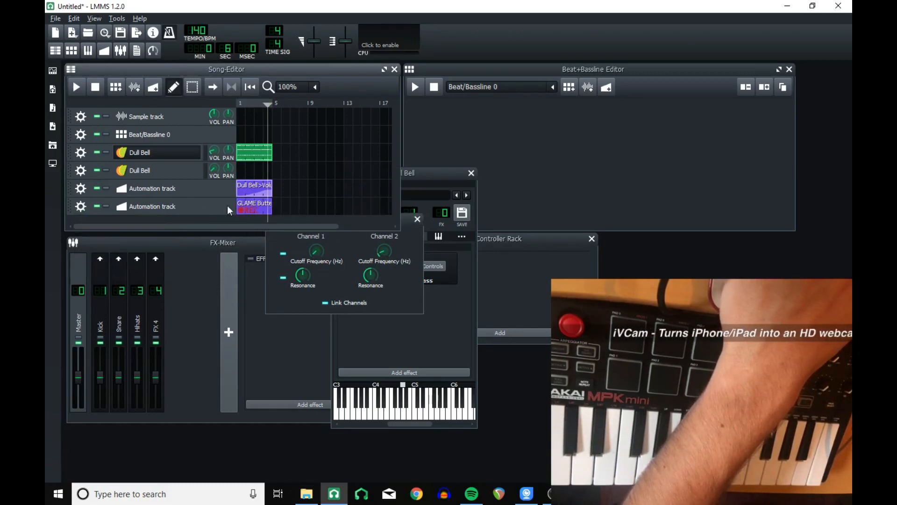
pyautogui.moveTo(218, 107)
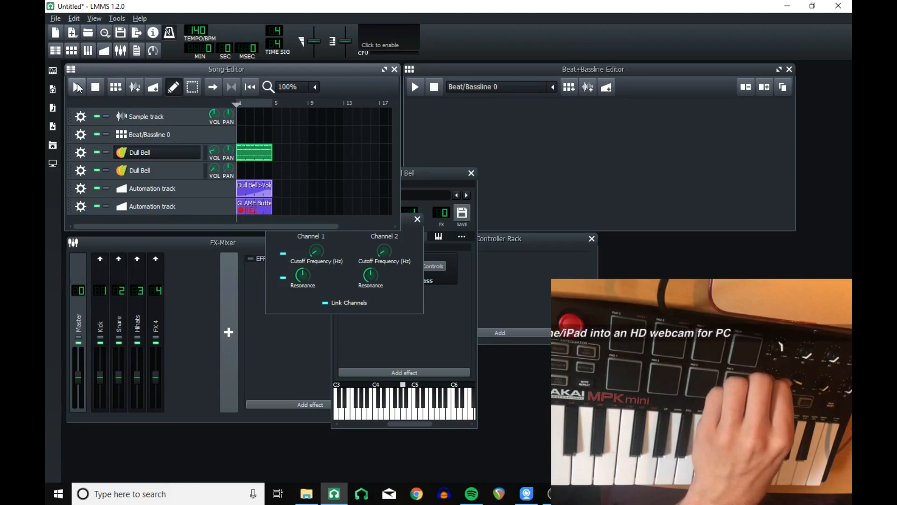
pyautogui.moveTo(78, 86)
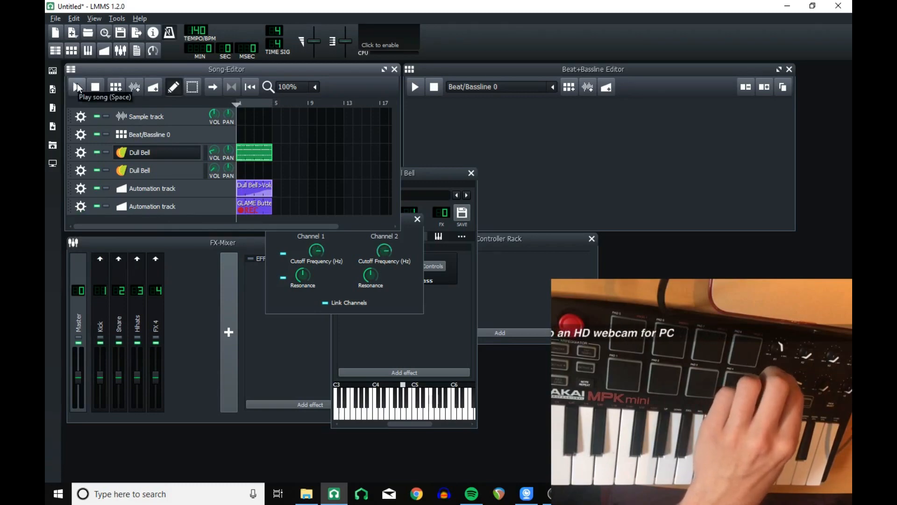
pyautogui.click(77, 86)
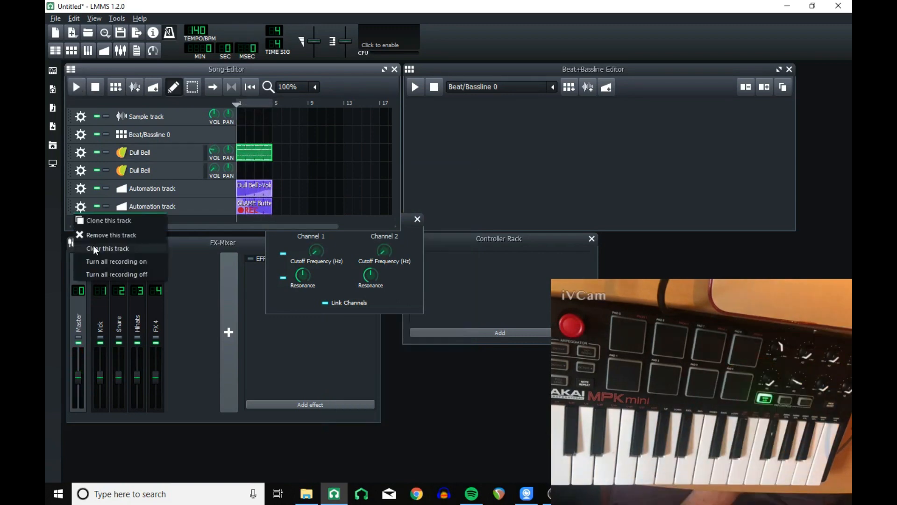
pyautogui.click(139, 152)
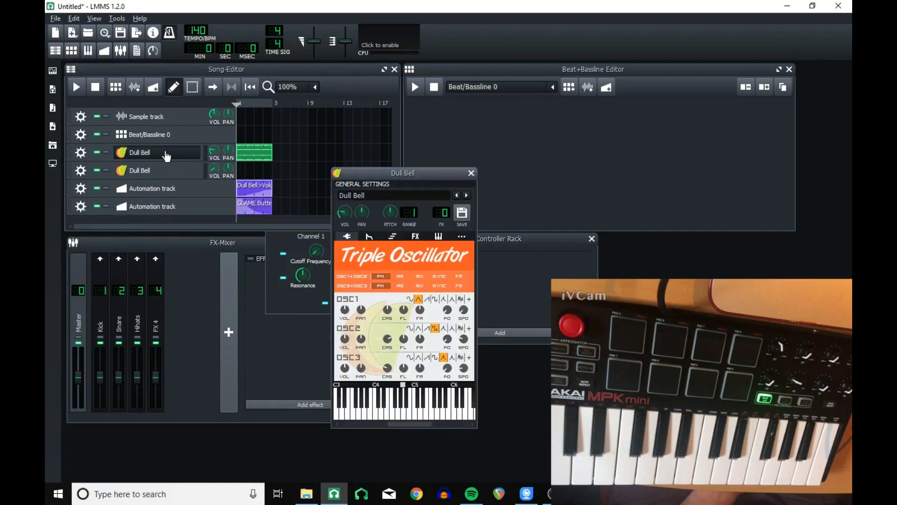
pyautogui.click(414, 237)
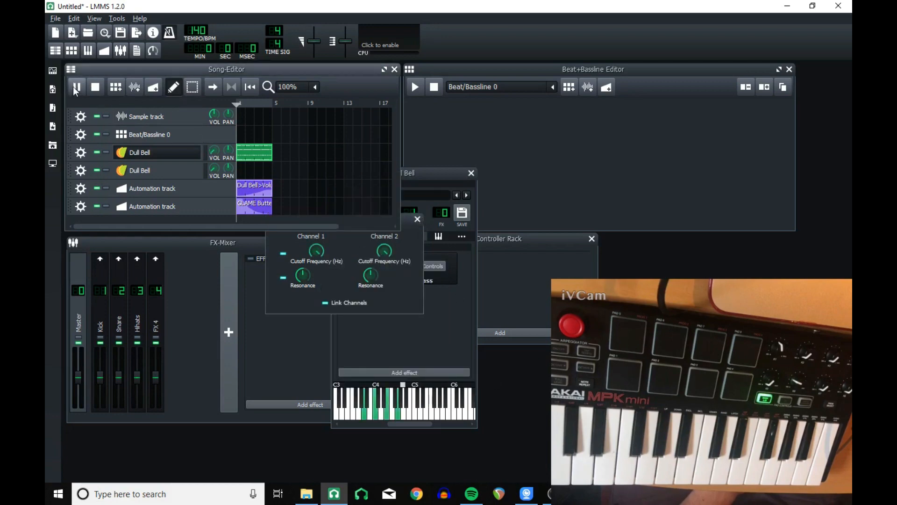
pyautogui.click(76, 86)
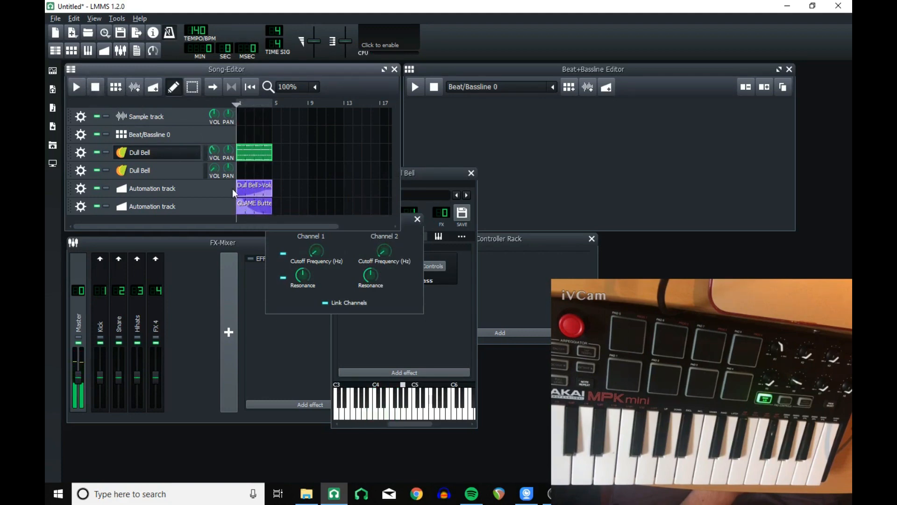
# - Switch the cutoff curve to cubic Hermite progression and play the song with the sweep
pyautogui.doubleClick(253, 202)
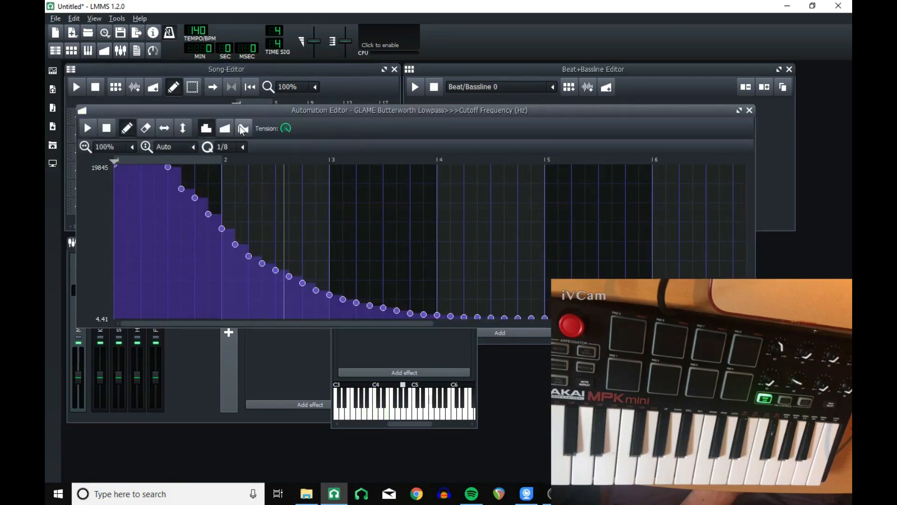
pyautogui.click(243, 128)
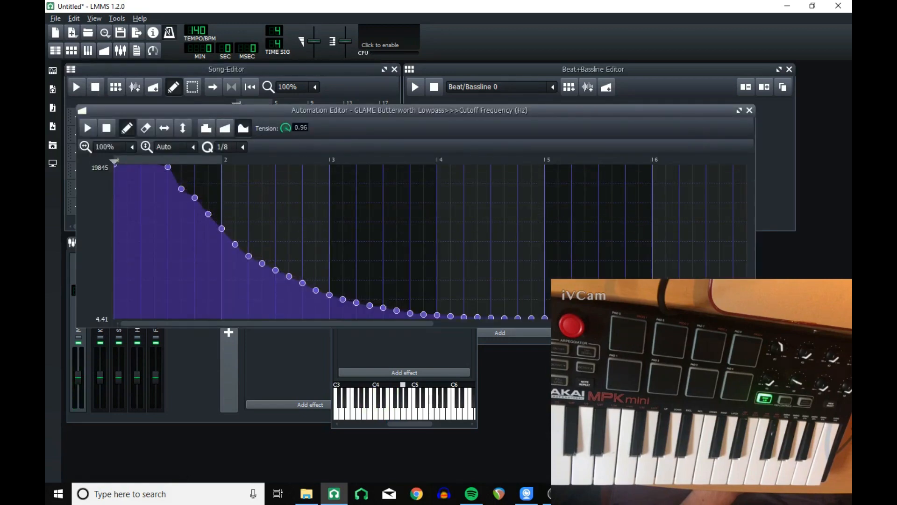
pyautogui.click(750, 110)
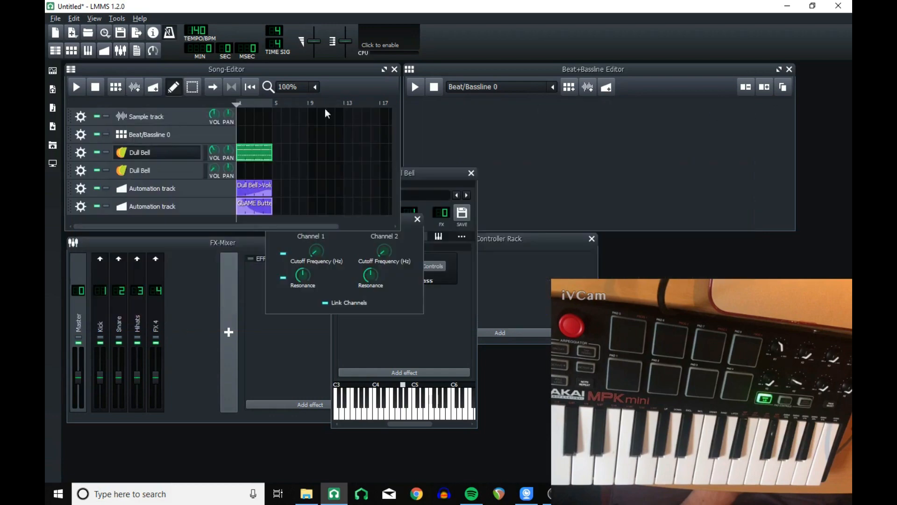
pyautogui.click(75, 86)
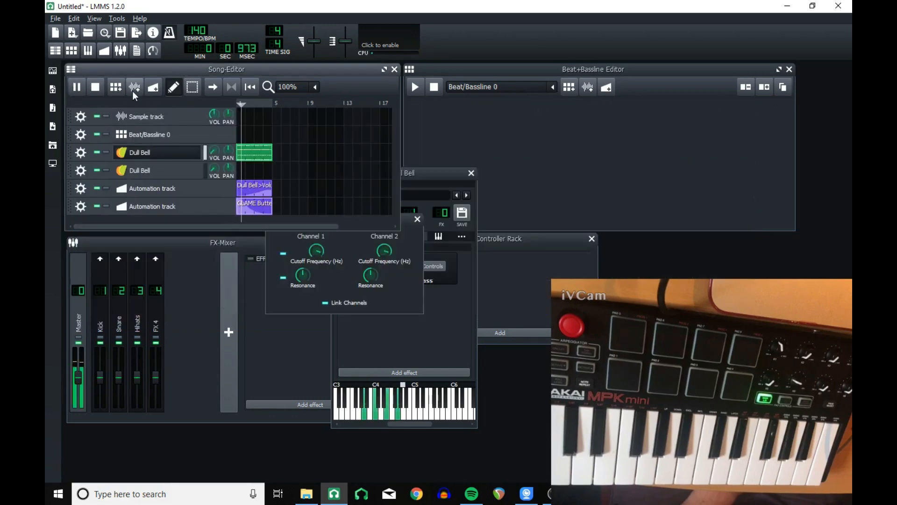
pyautogui.moveTo(134, 86)
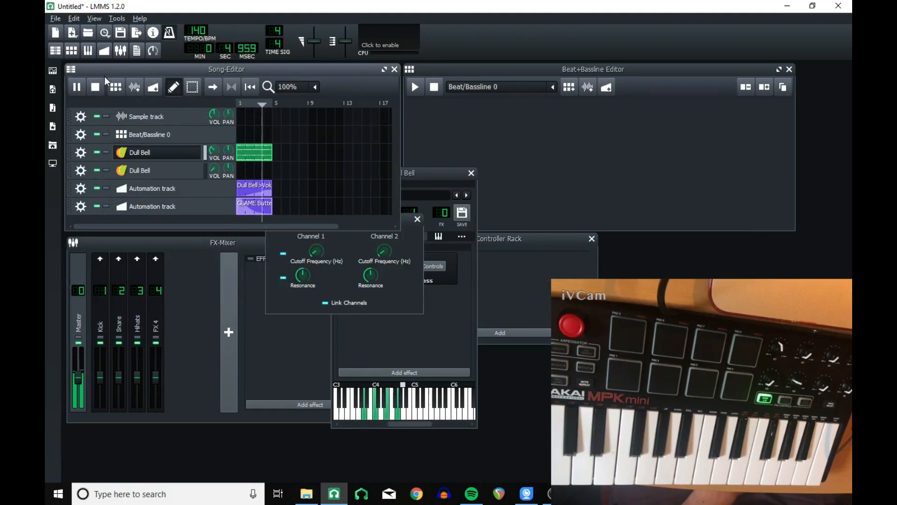
pyautogui.click(77, 86)
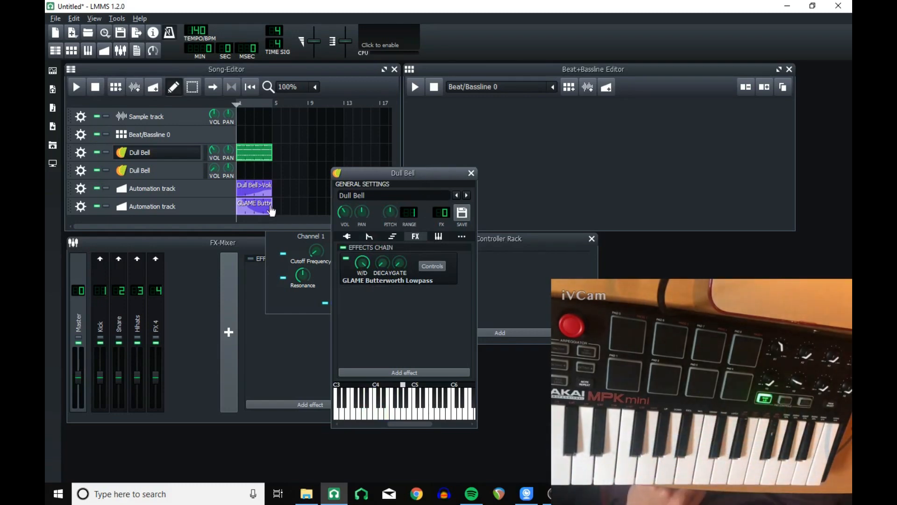
# - Review the cutoff curve again and route the Dull Bell track's MIDI to the MPKmini2
pyautogui.doubleClick(254, 202)
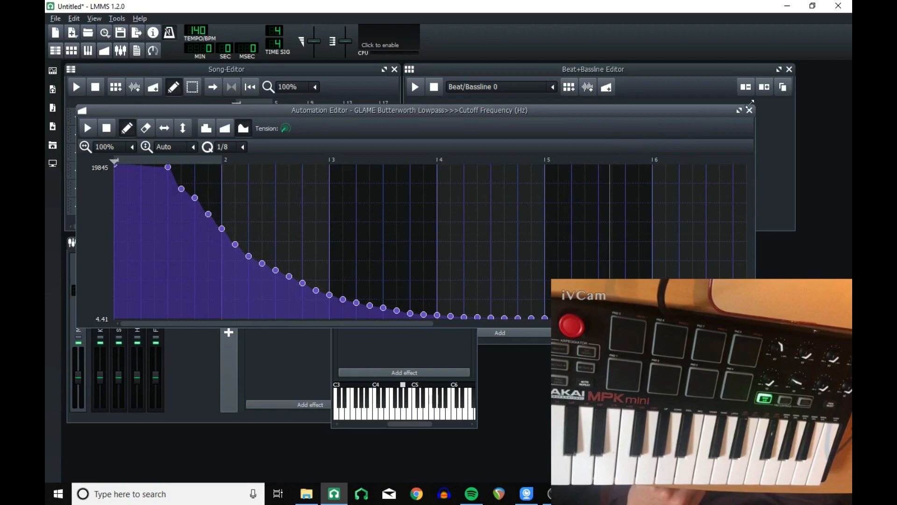
pyautogui.click(749, 110)
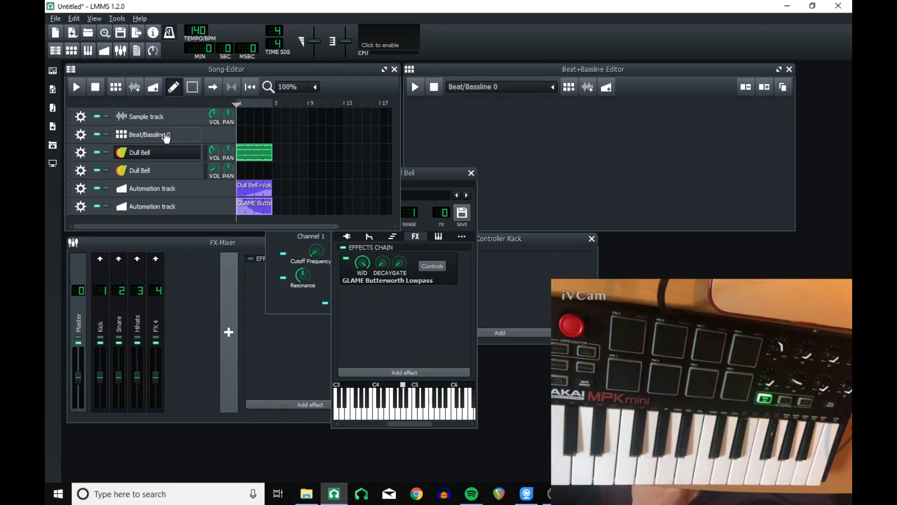
pyautogui.moveTo(168, 168)
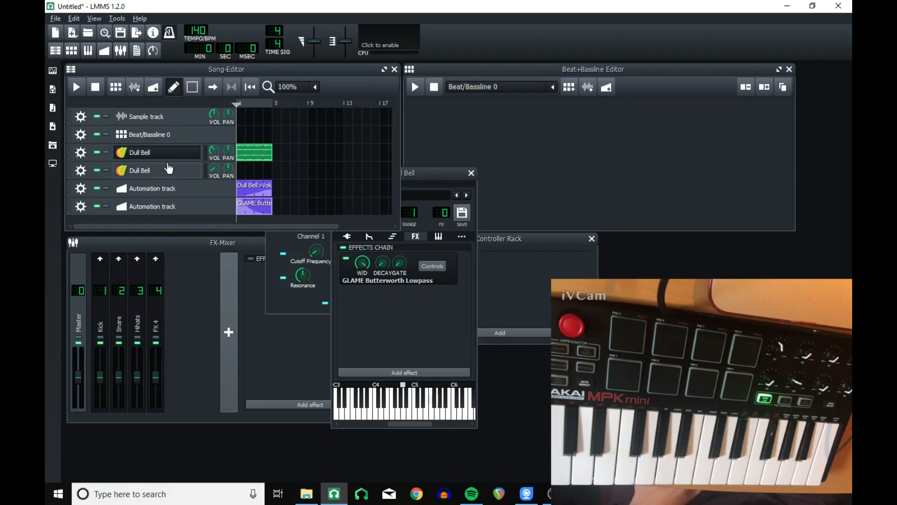
pyautogui.click(80, 188)
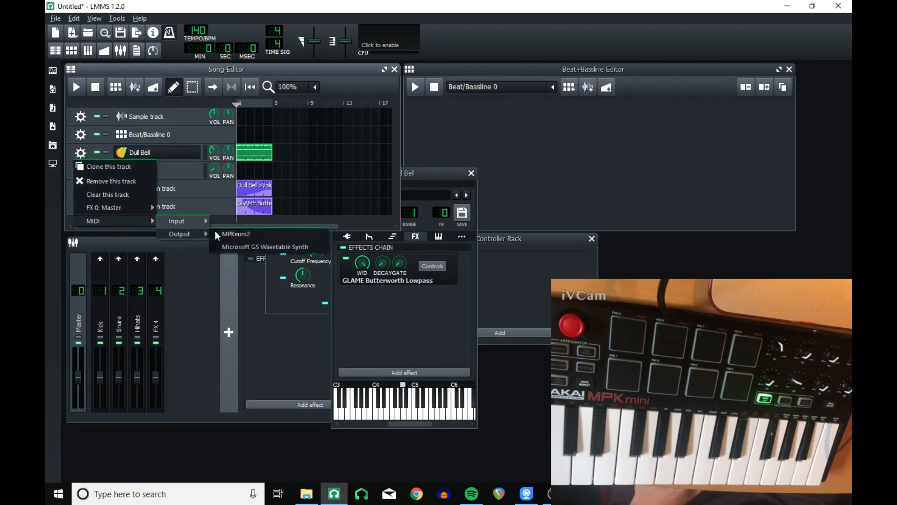
pyautogui.click(108, 166)
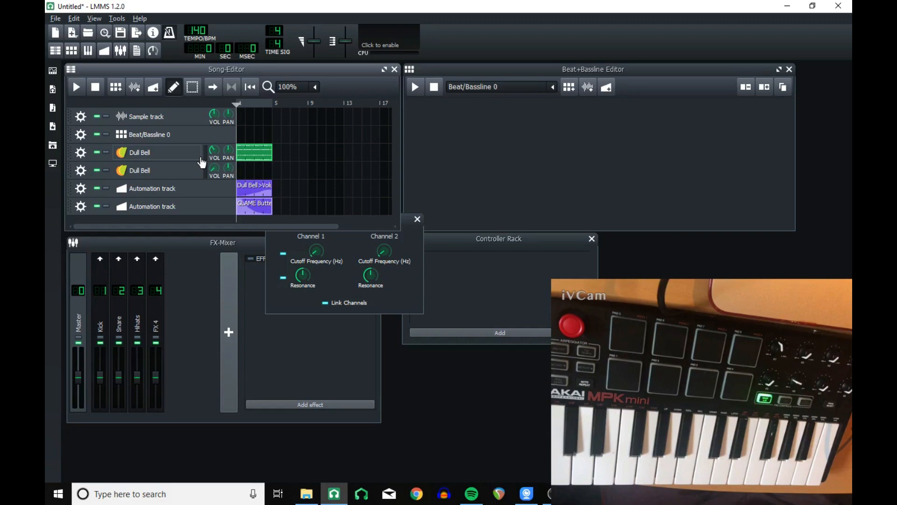
pyautogui.moveTo(329, 243)
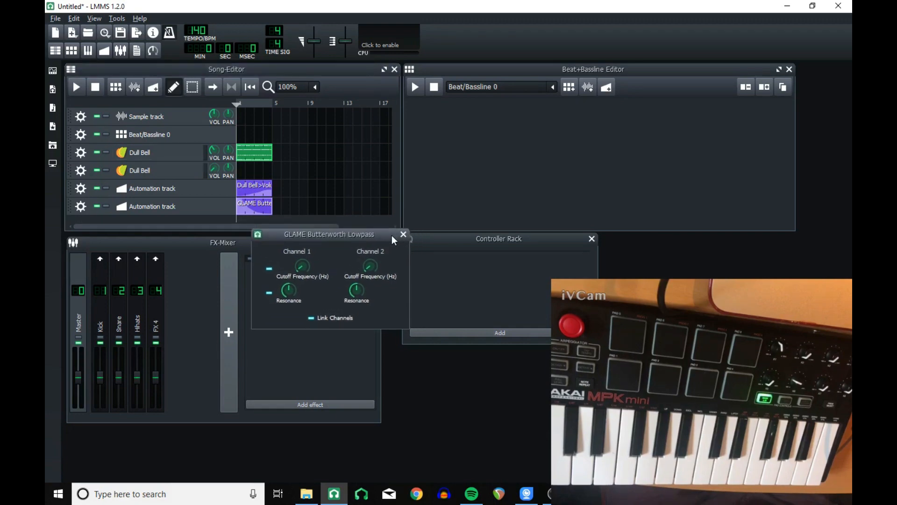
pyautogui.moveTo(787, 194)
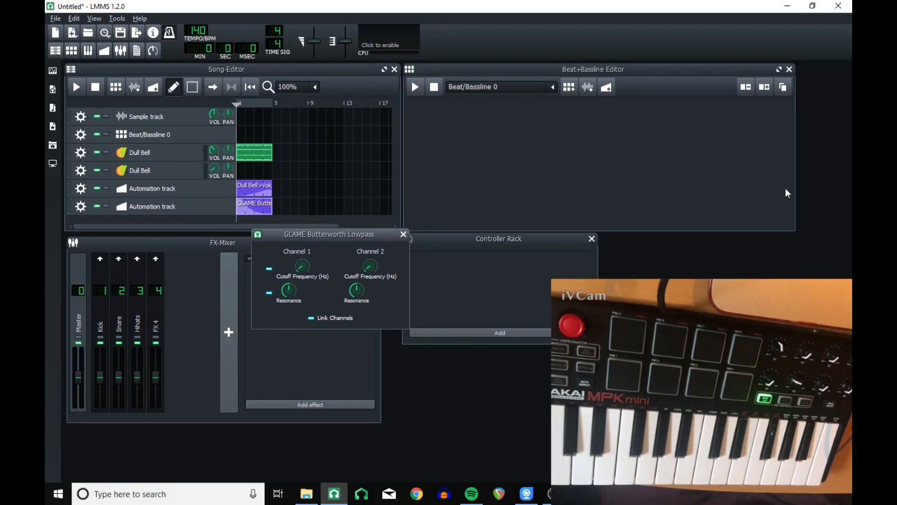